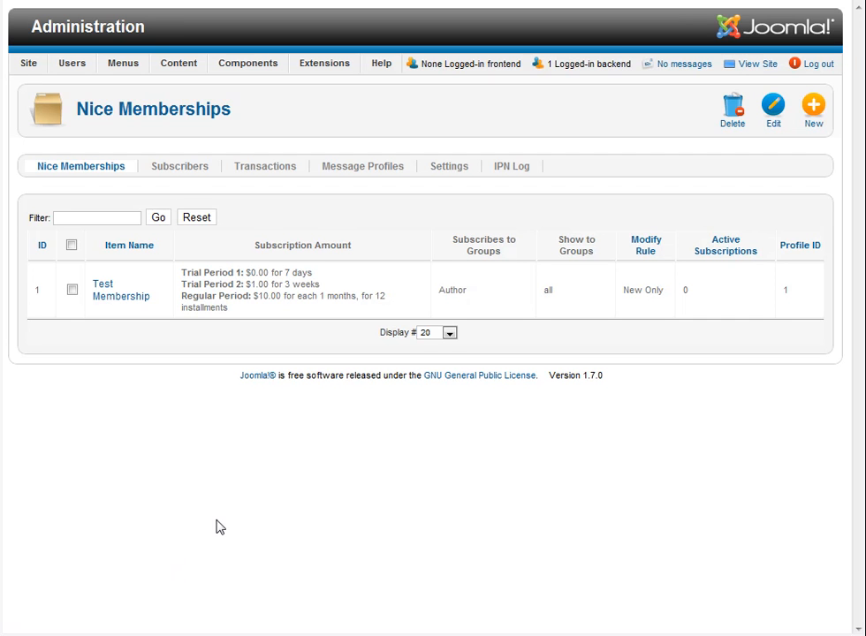
{"action": "mouse_move", "coordinate": [223, 518]}
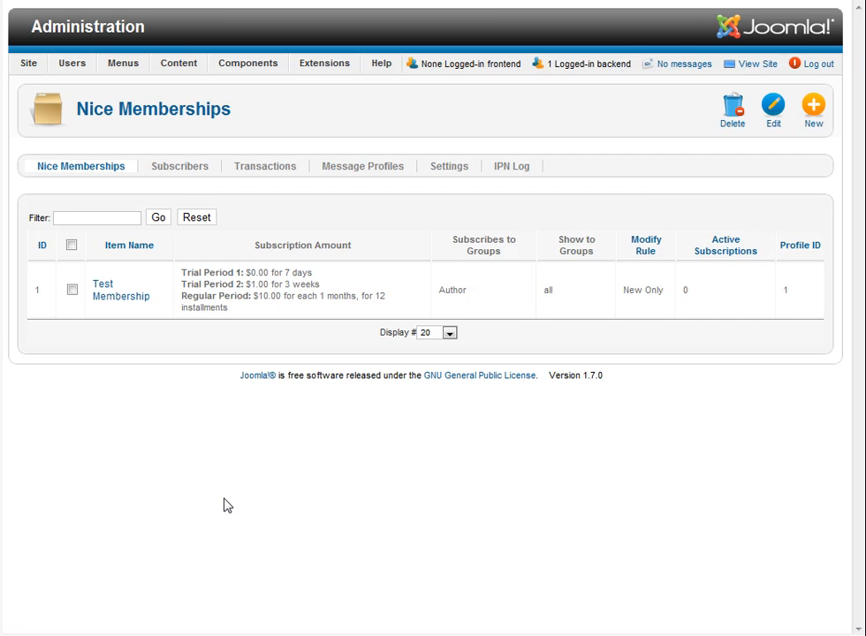
{"action": "mouse_move", "coordinate": [171, 476]}
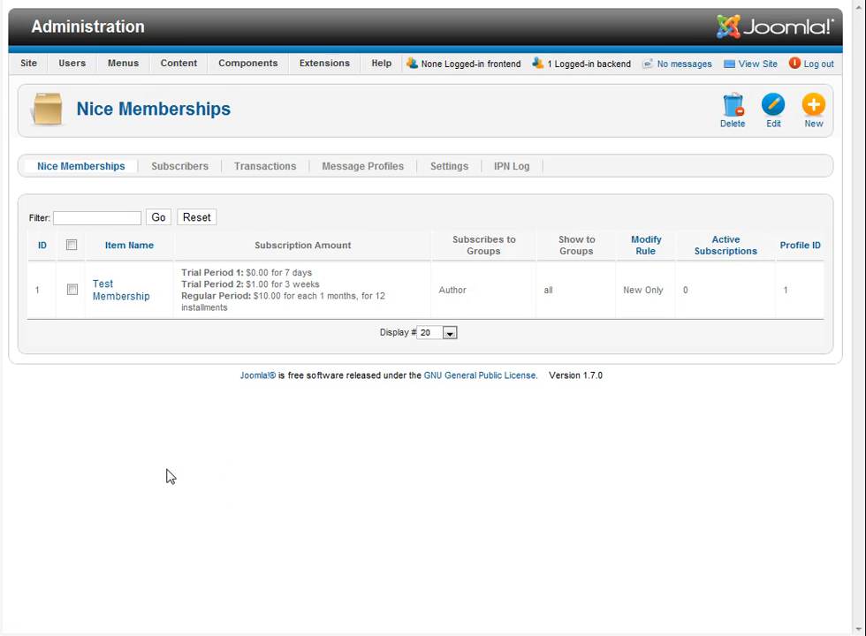
{"action": "mouse_move", "coordinate": [463, 468]}
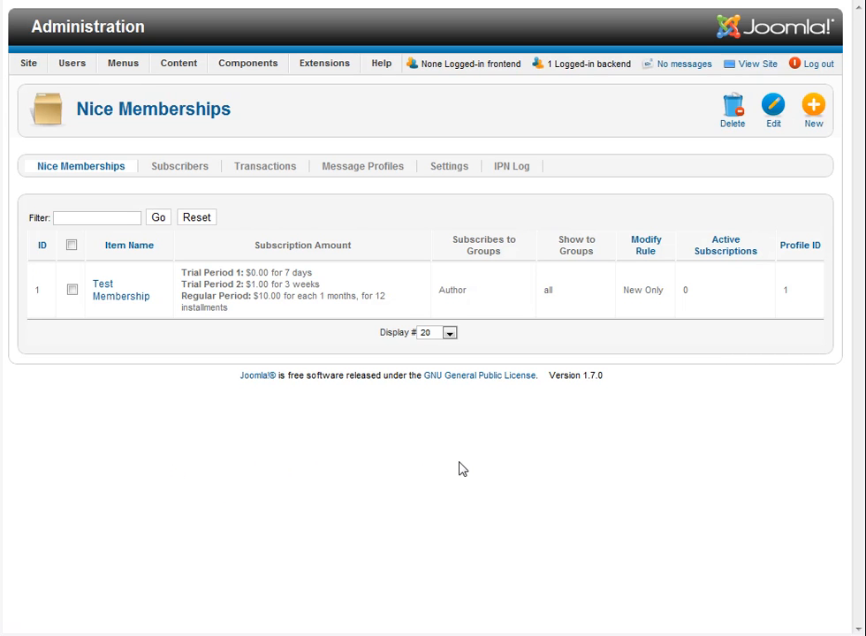
{"action": "mouse_move", "coordinate": [41, 94]}
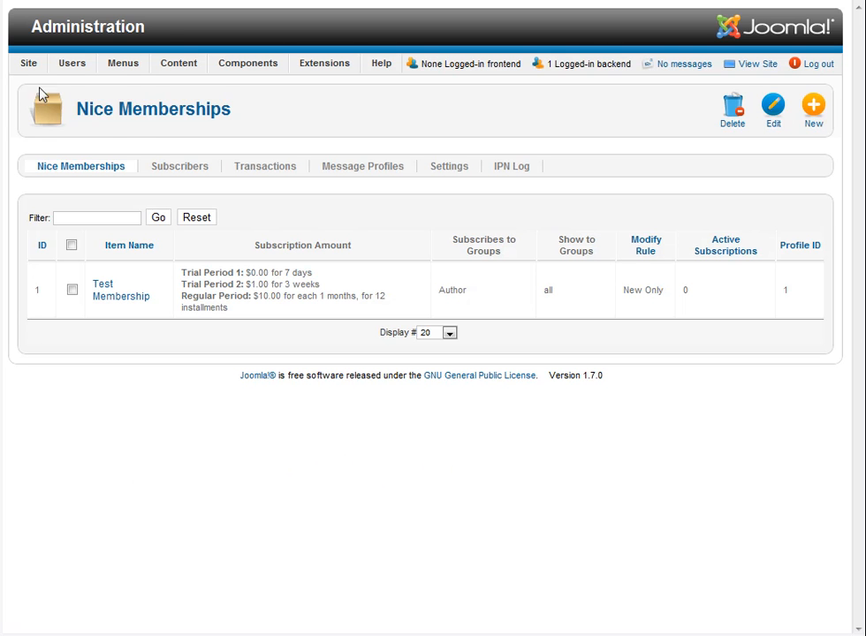
- Review which groups Test Membership subscribes to, then leave without saving
{"action": "left_click", "coordinate": [72, 63]}
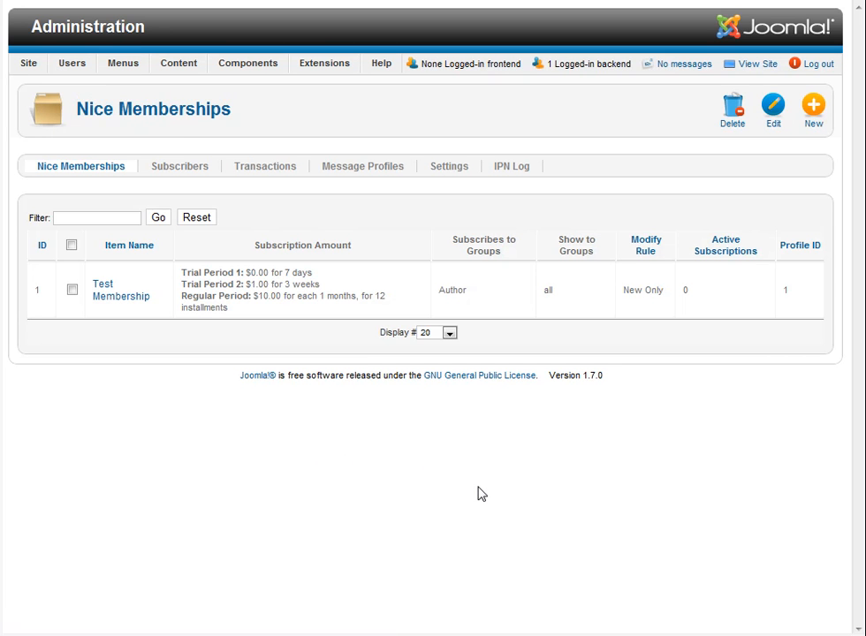
{"action": "mouse_move", "coordinate": [434, 512]}
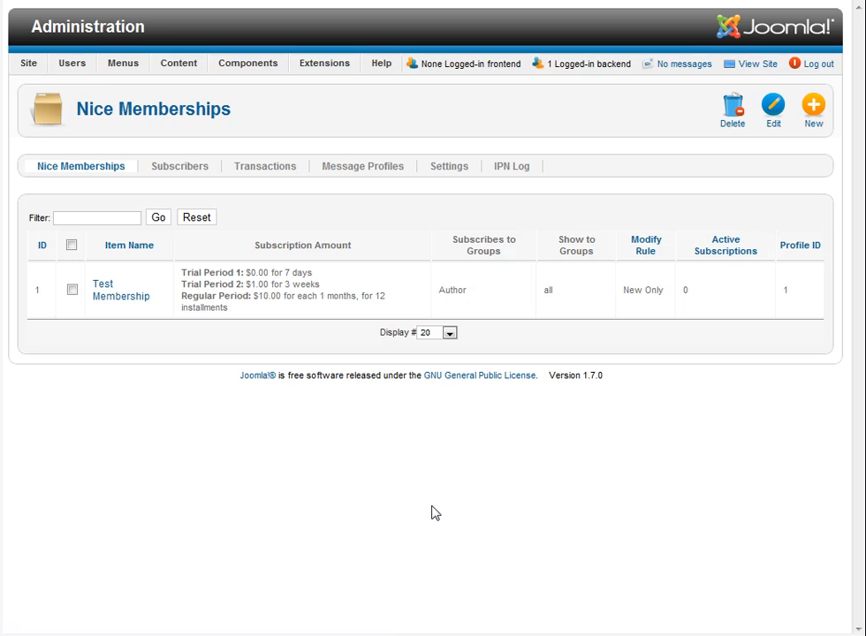
{"action": "mouse_move", "coordinate": [417, 482]}
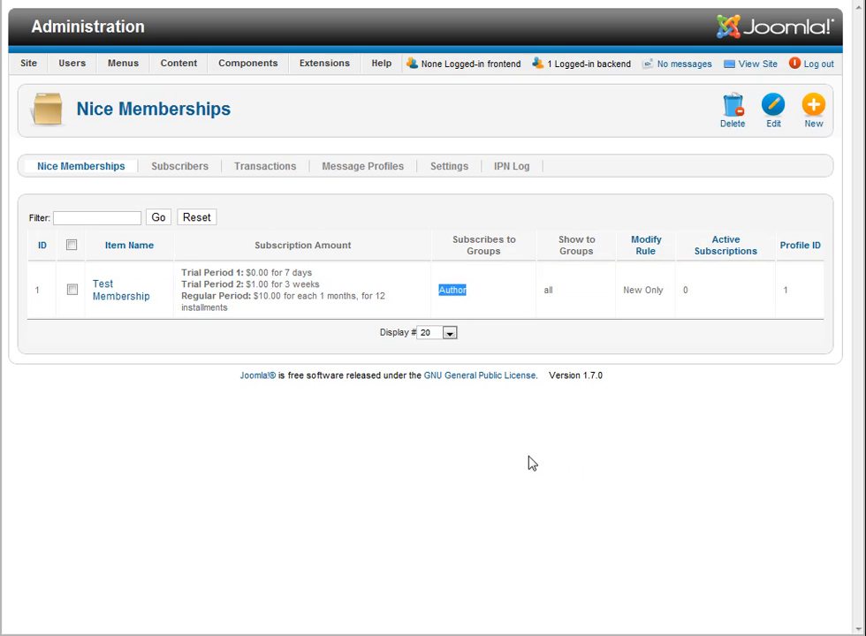
{"action": "mouse_move", "coordinate": [510, 453]}
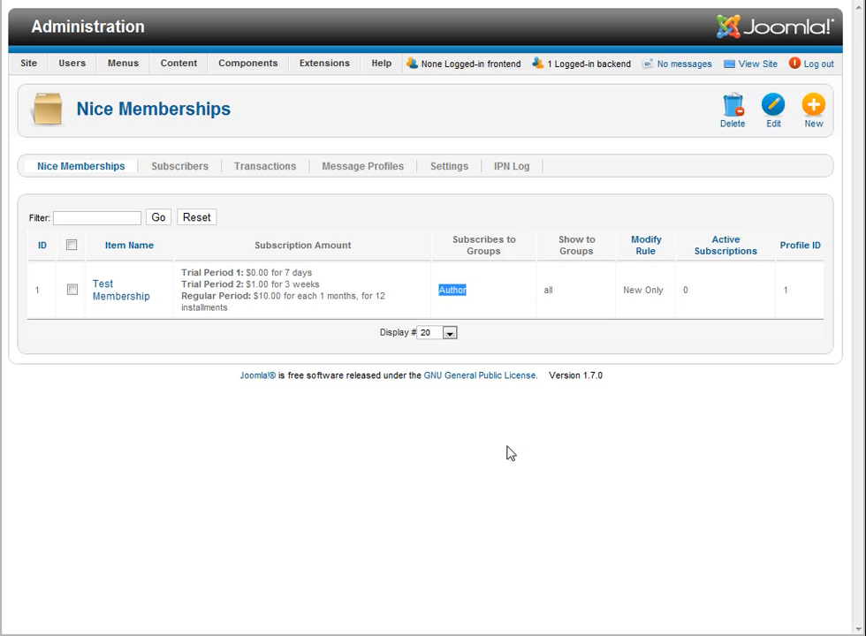
{"action": "mouse_move", "coordinate": [501, 455]}
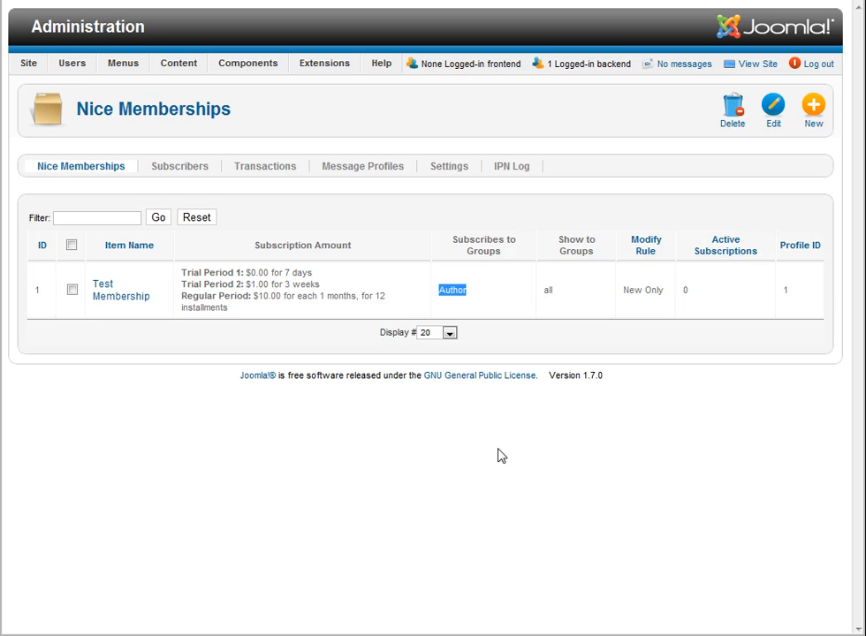
{"action": "mouse_move", "coordinate": [346, 514]}
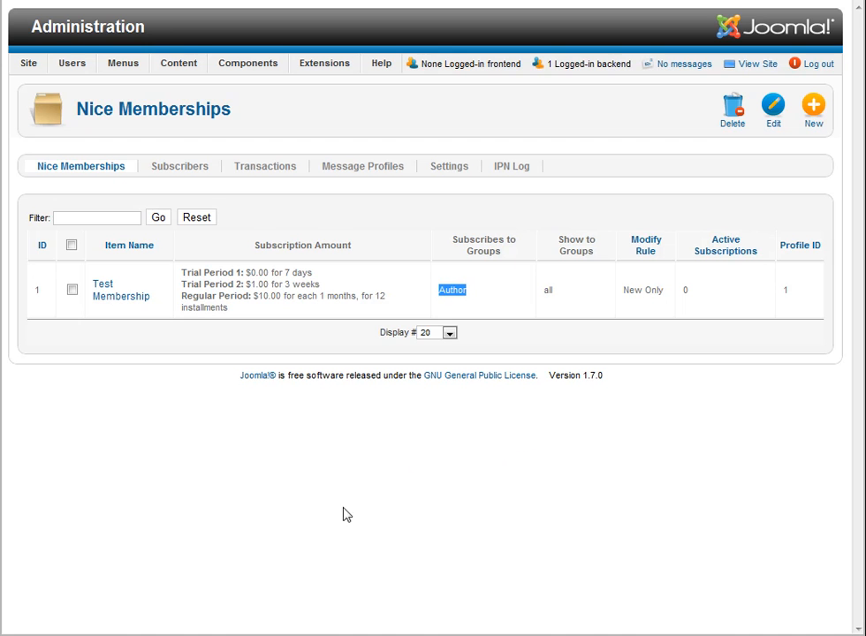
{"action": "mouse_move", "coordinate": [303, 515]}
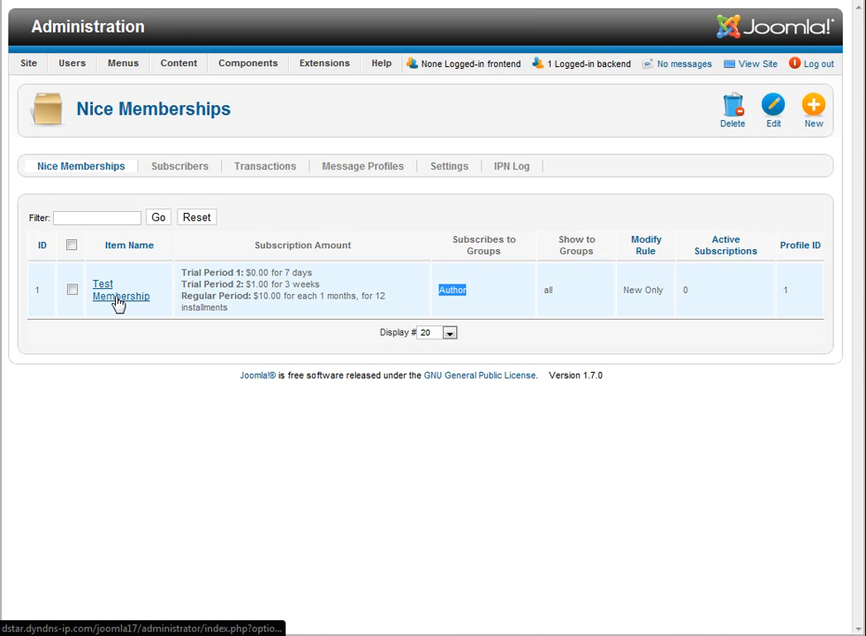
{"action": "left_click", "coordinate": [121, 290]}
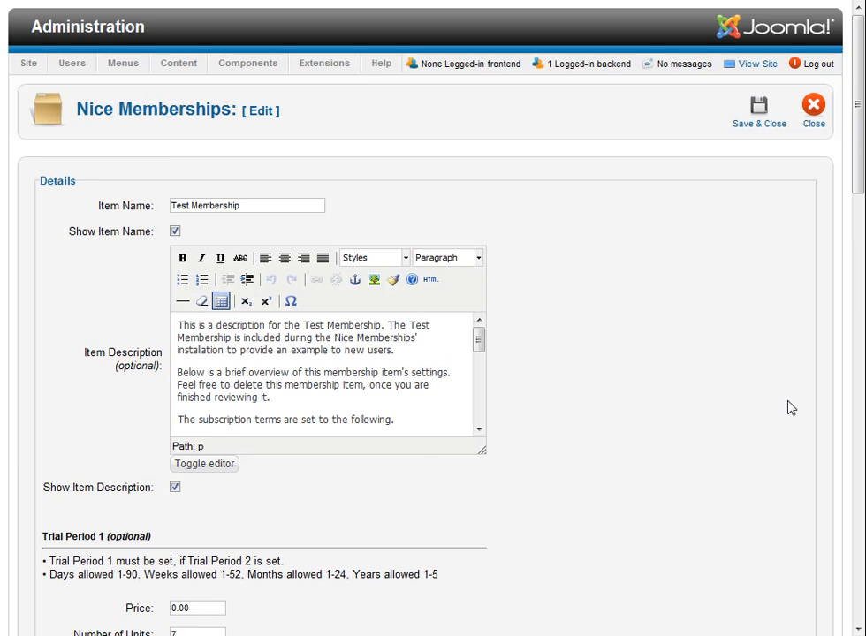
{"action": "scroll", "scroll_direction": "down", "scroll_amount": 3}
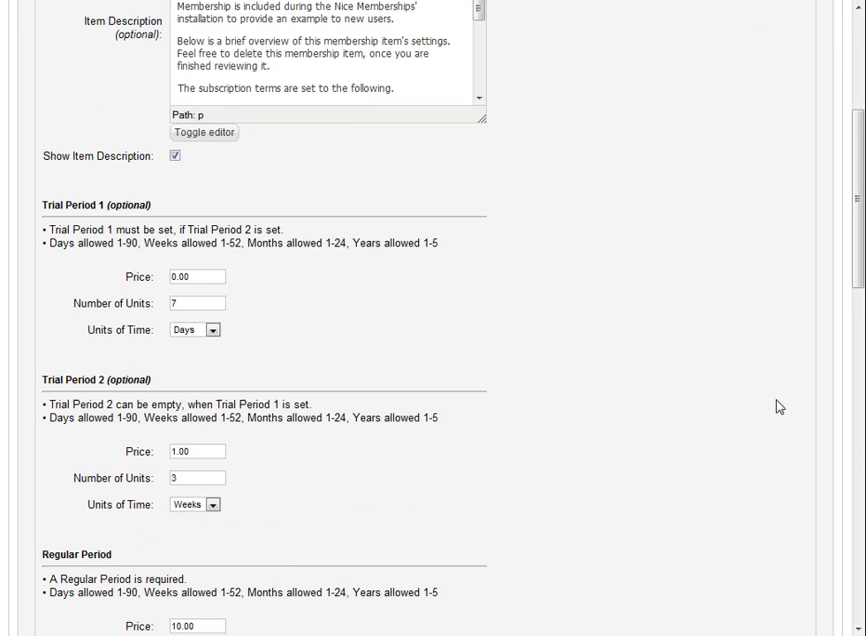
{"action": "scroll", "scroll_direction": "down", "scroll_amount": 3}
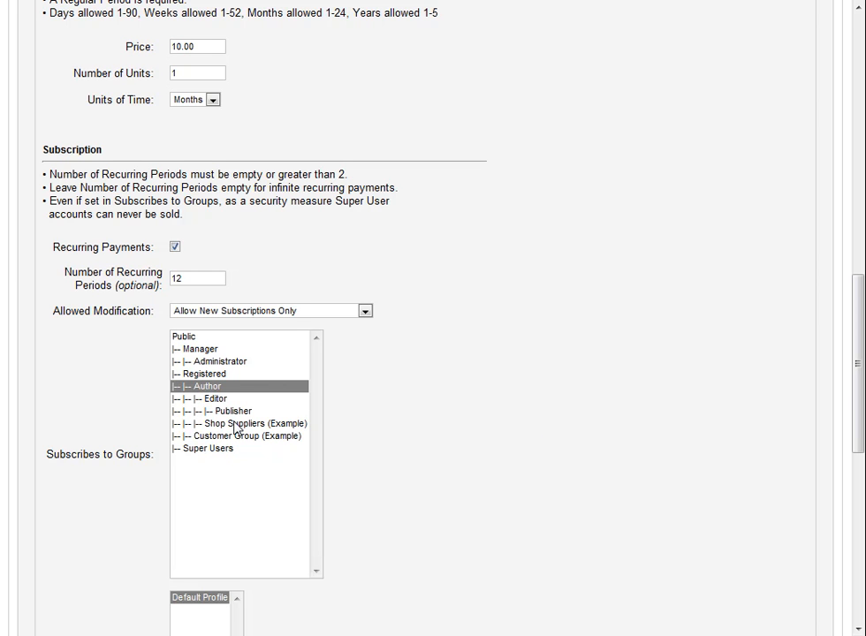
{"action": "left_click", "coordinate": [233, 411]}
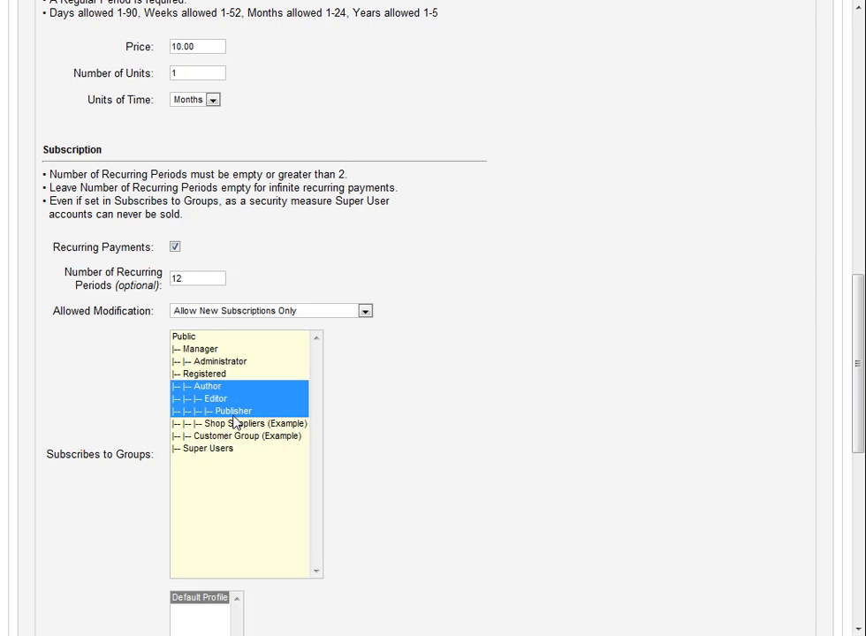
{"action": "mouse_move", "coordinate": [539, 402]}
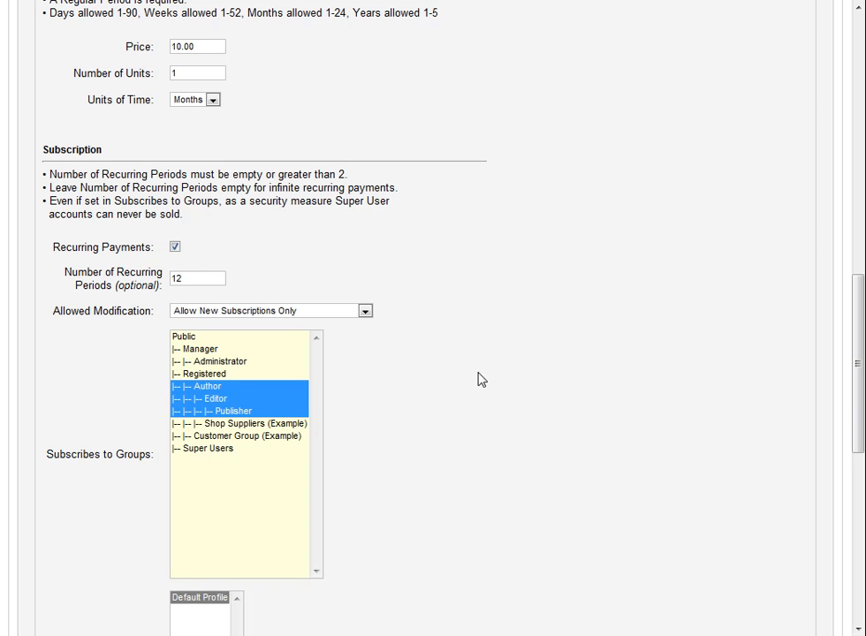
{"action": "mouse_move", "coordinate": [579, 391]}
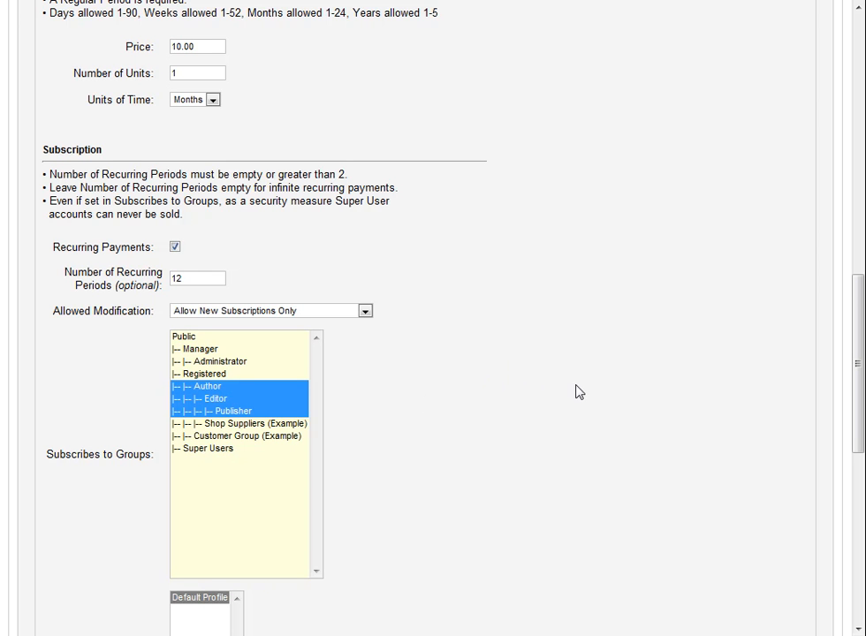
{"action": "scroll", "scroll_direction": "up", "scroll_amount": 3}
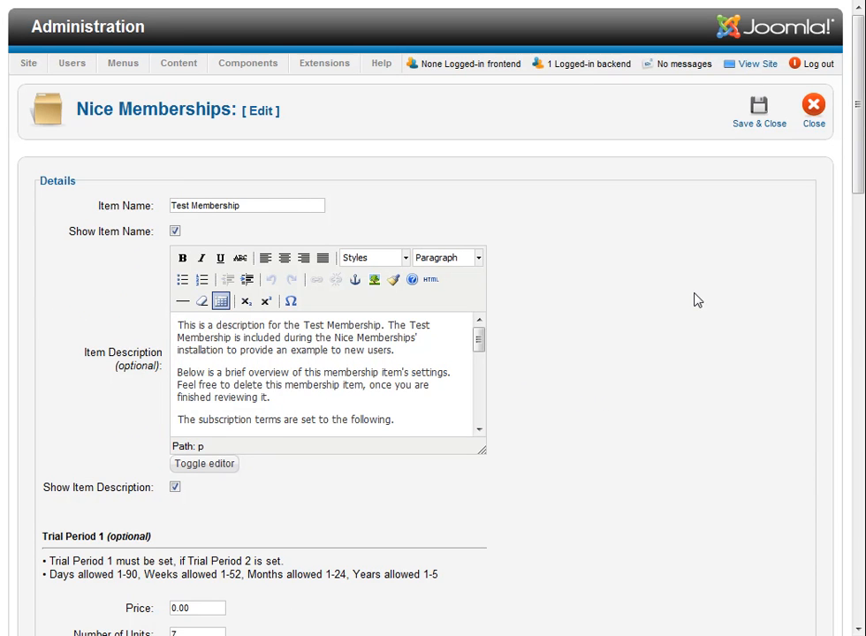
{"action": "left_click", "coordinate": [812, 106]}
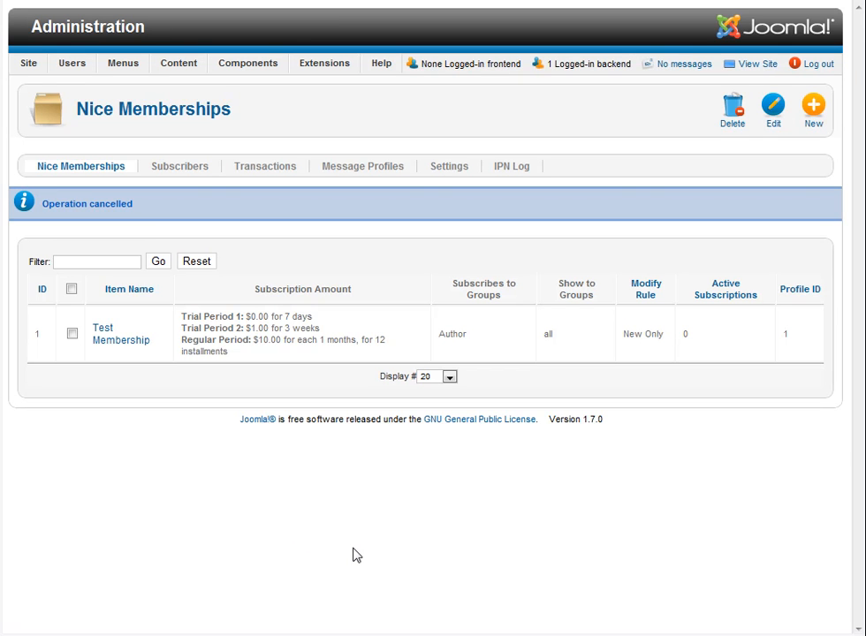
{"action": "mouse_move", "coordinate": [254, 527]}
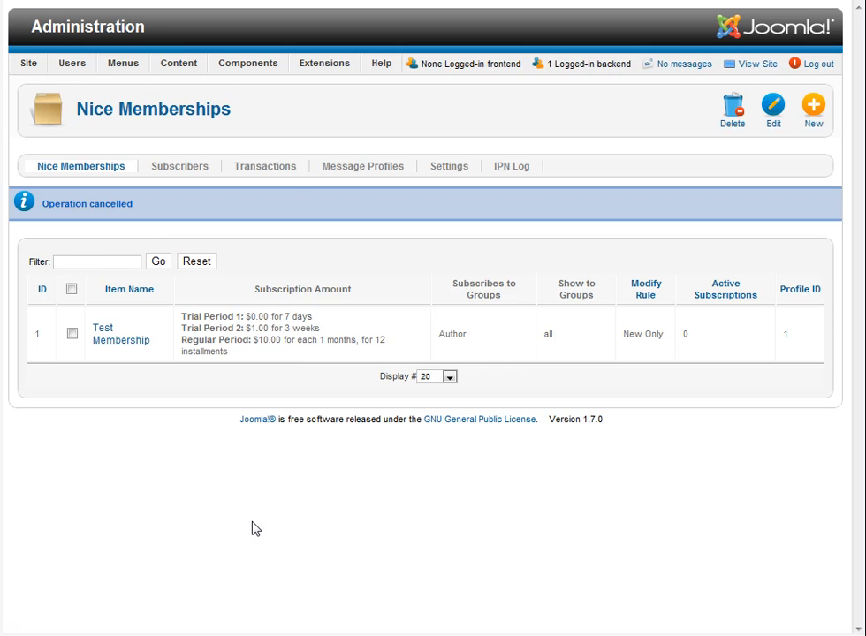
- Go to the User Groups list from the Users menu
{"action": "left_click", "coordinate": [247, 63]}
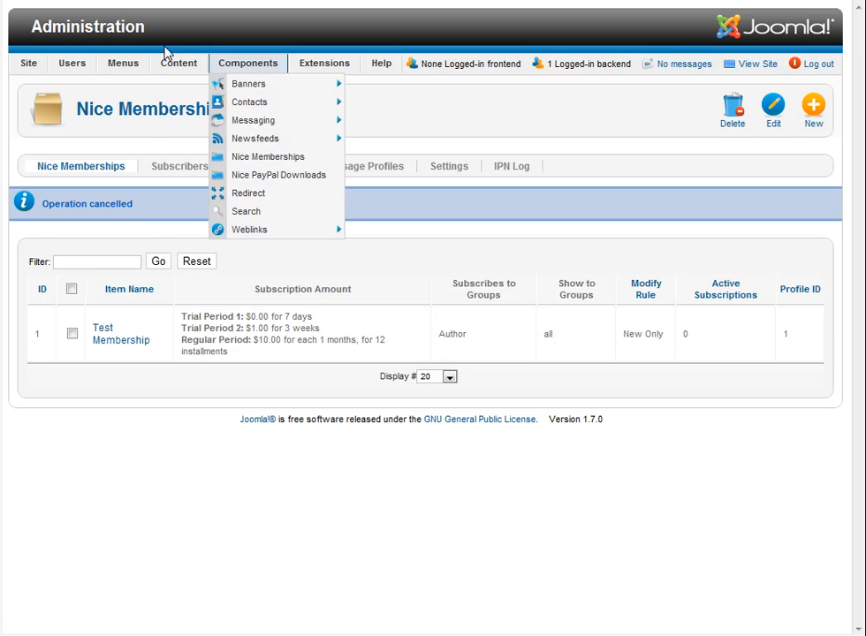
{"action": "left_click", "coordinate": [71, 63]}
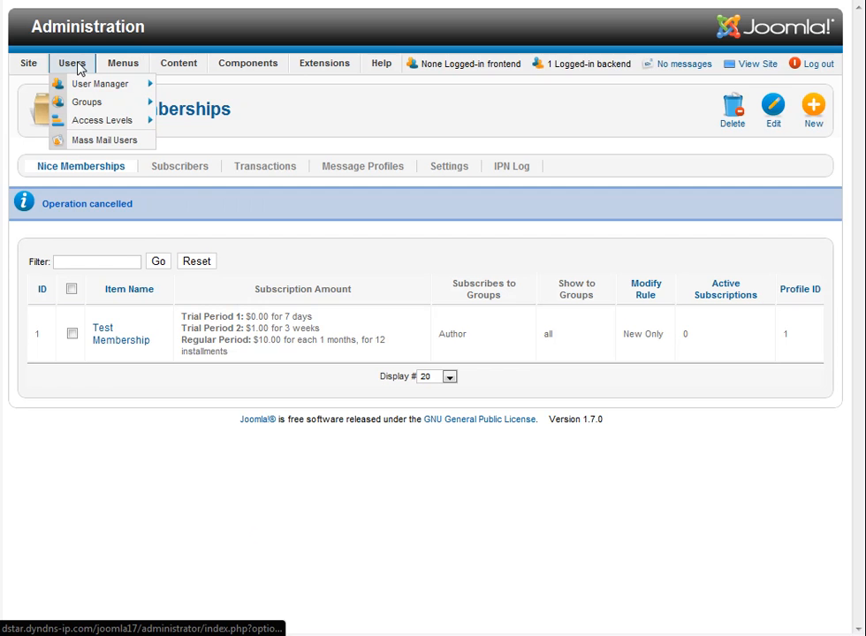
{"action": "mouse_move", "coordinate": [87, 102]}
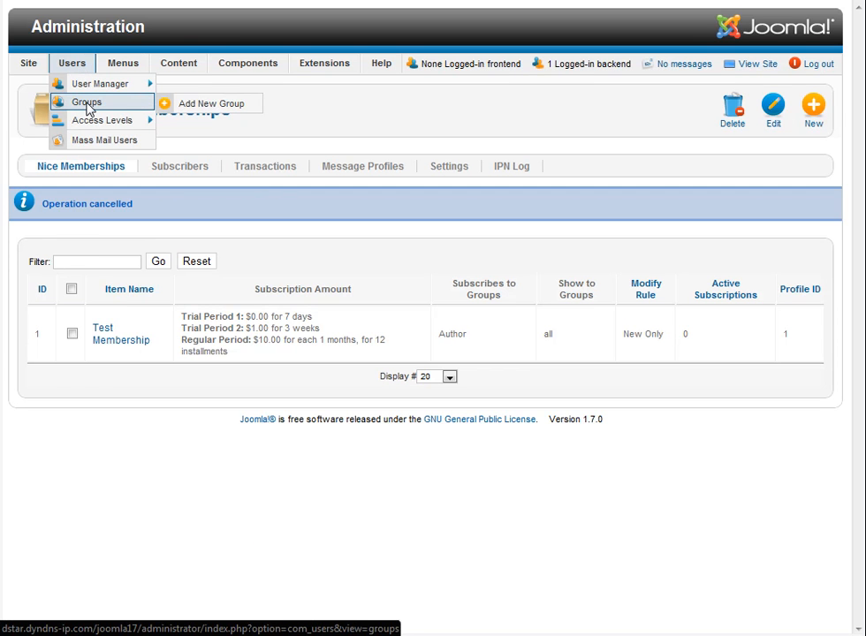
{"action": "left_click", "coordinate": [86, 102]}
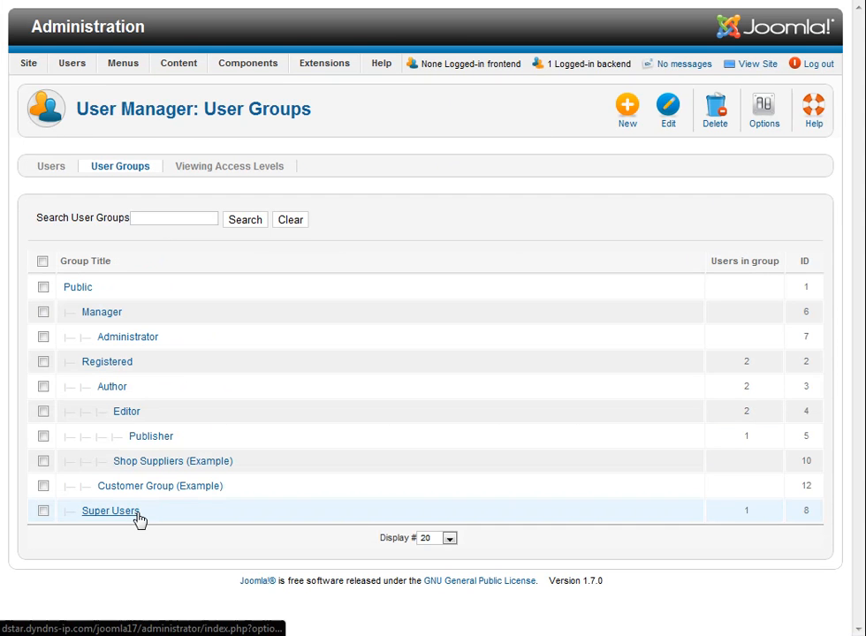
{"action": "mouse_move", "coordinate": [622, 190]}
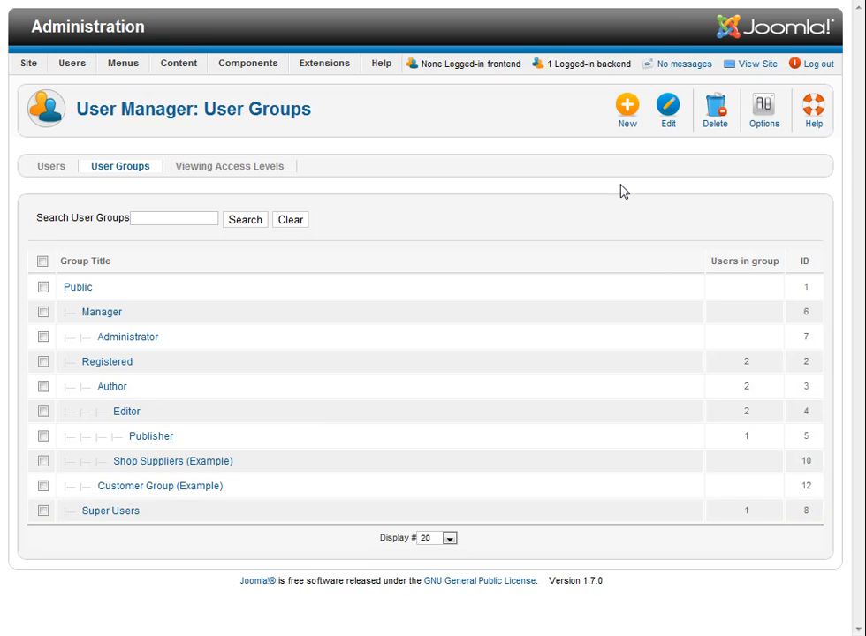
{"action": "mouse_move", "coordinate": [569, 194]}
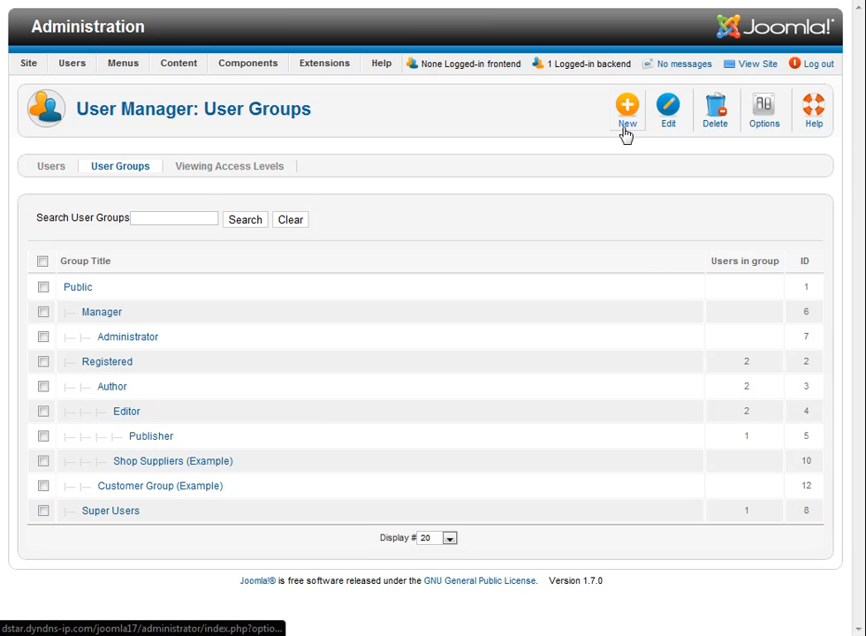
- Create the Membership A user group and save it, starting another
{"action": "left_click", "coordinate": [627, 106]}
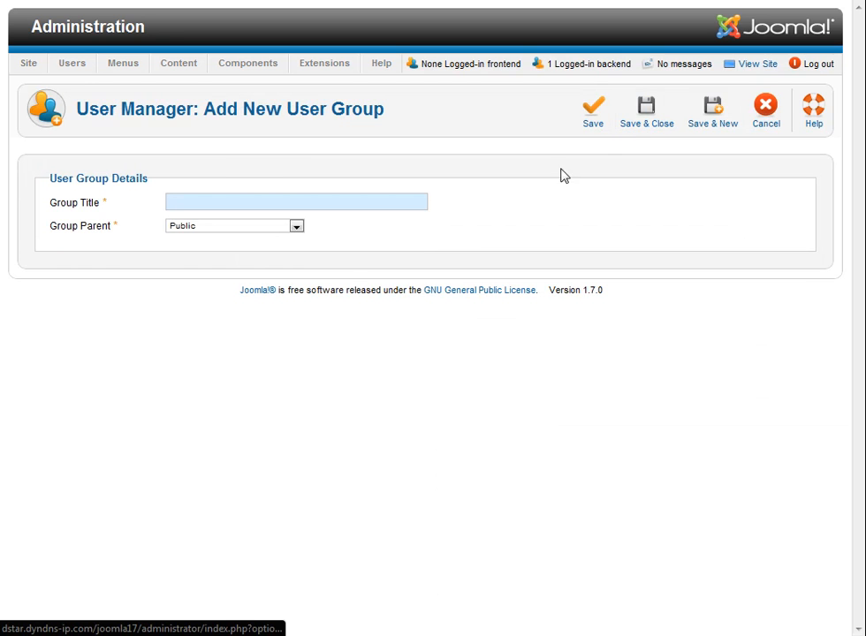
{"action": "mouse_move", "coordinate": [366, 345]}
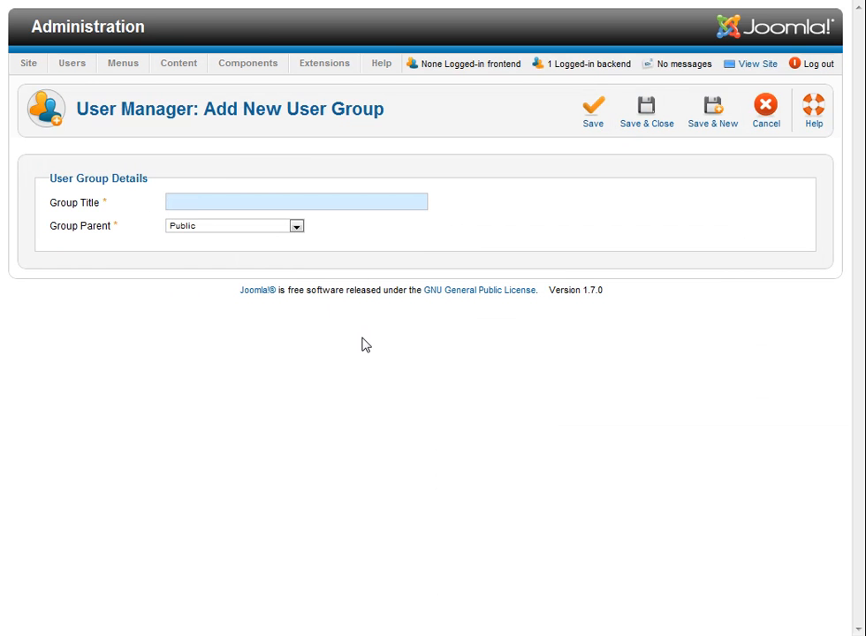
{"action": "type", "text": "M"}
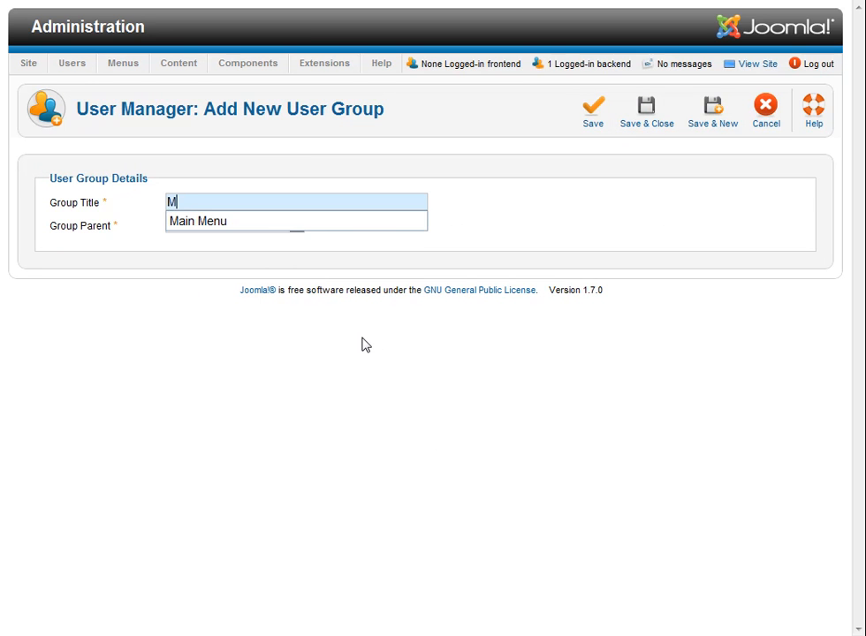
{"action": "type", "text": "ember"}
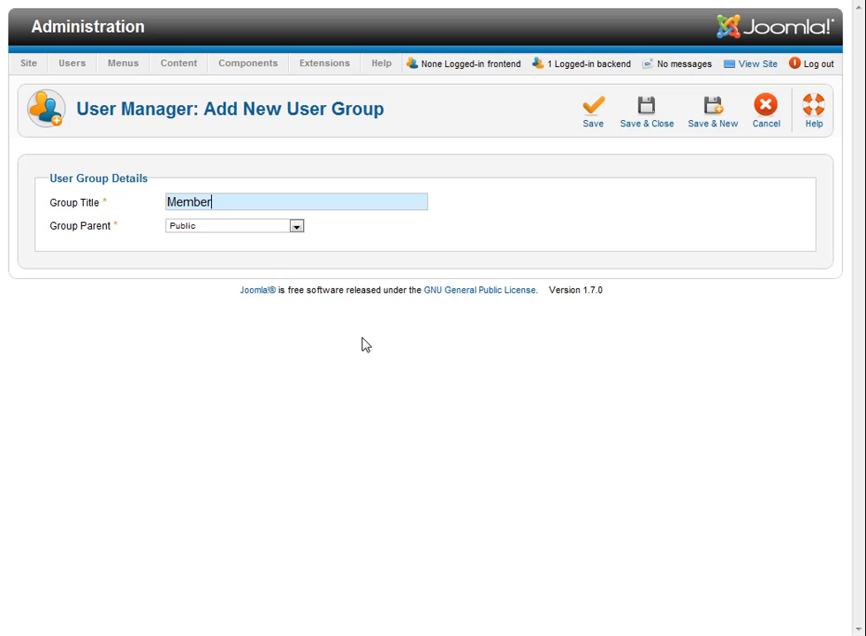
{"action": "type", "text": "ship"}
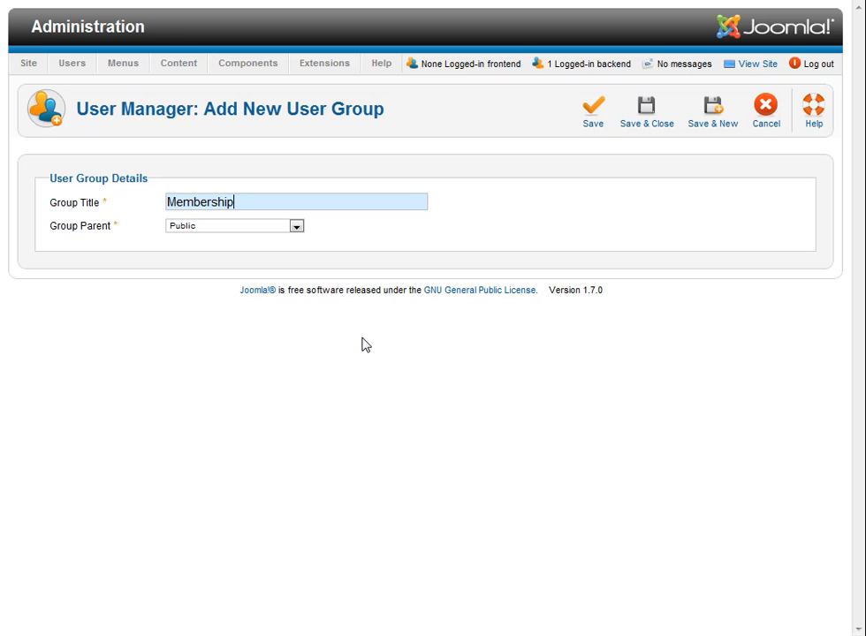
{"action": "type", "text": "A"}
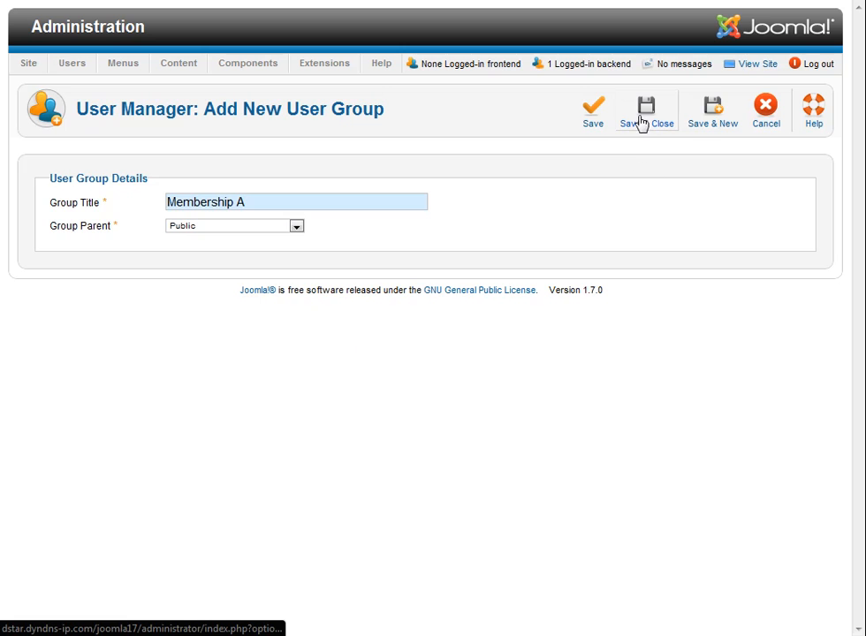
{"action": "left_click", "coordinate": [646, 111]}
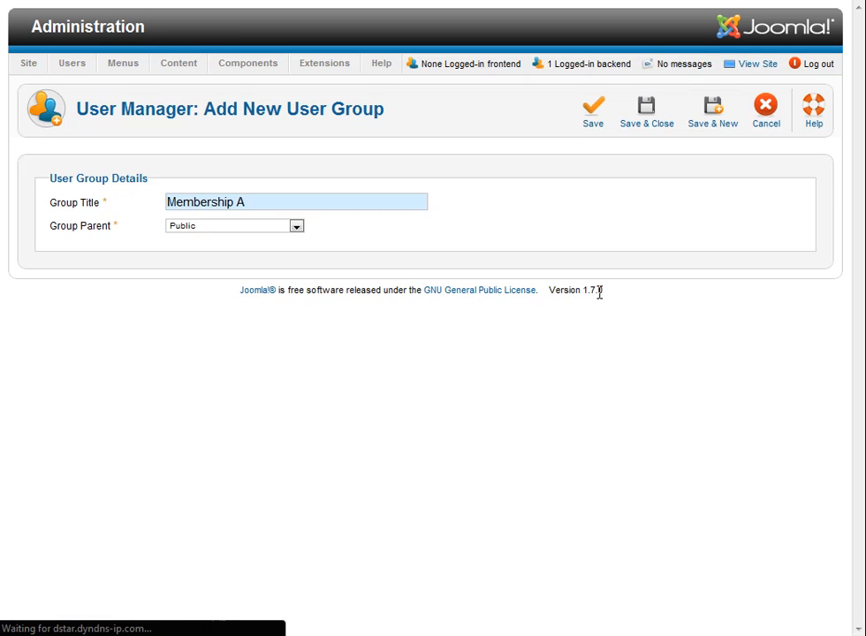
- Create the Membership B user group and save and close
{"action": "left_click", "coordinate": [593, 104]}
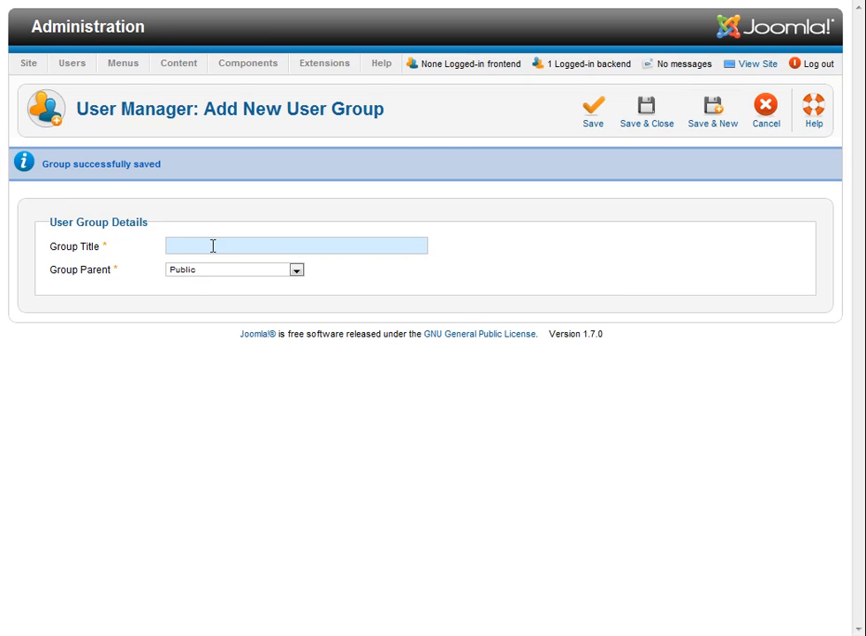
{"action": "type", "text": "Member"}
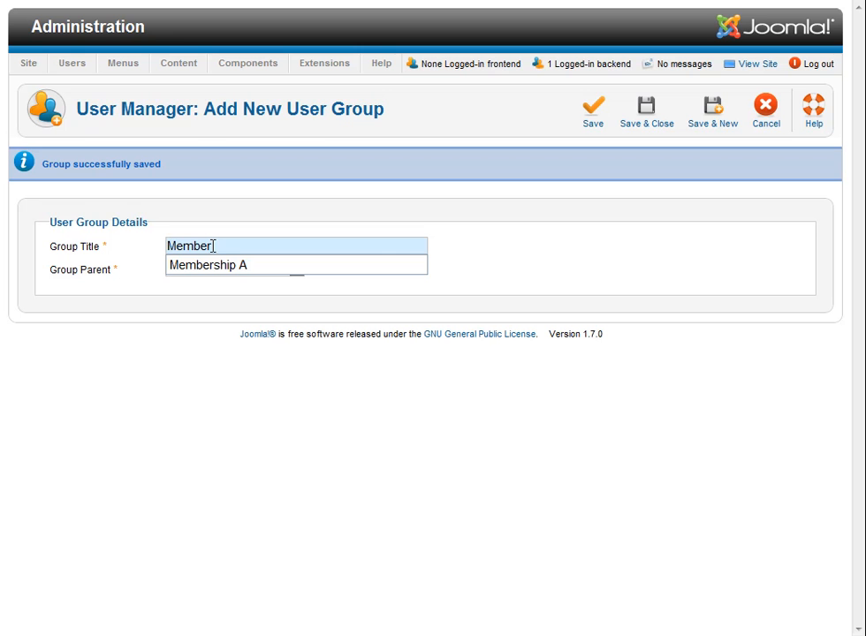
{"action": "type", "text": "ship B"}
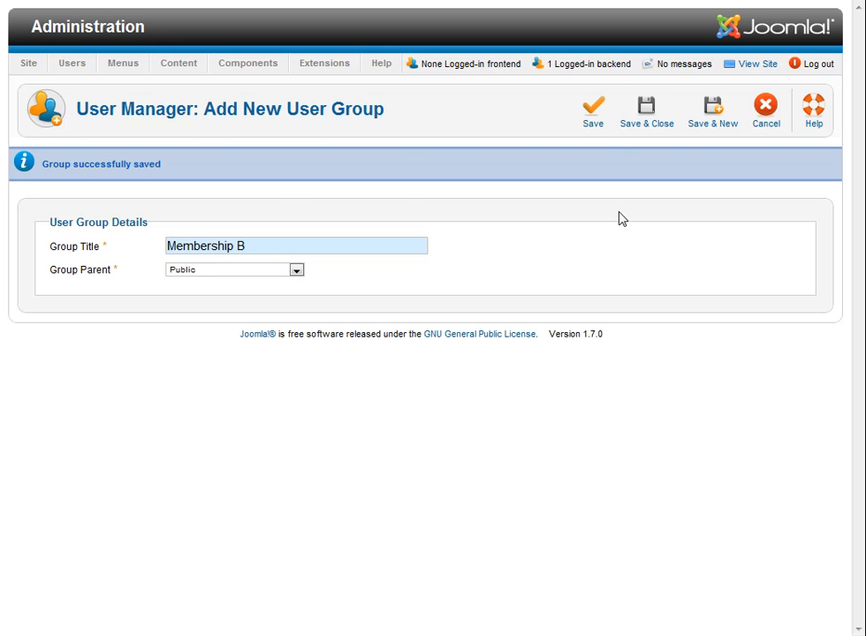
{"action": "left_click", "coordinate": [646, 110]}
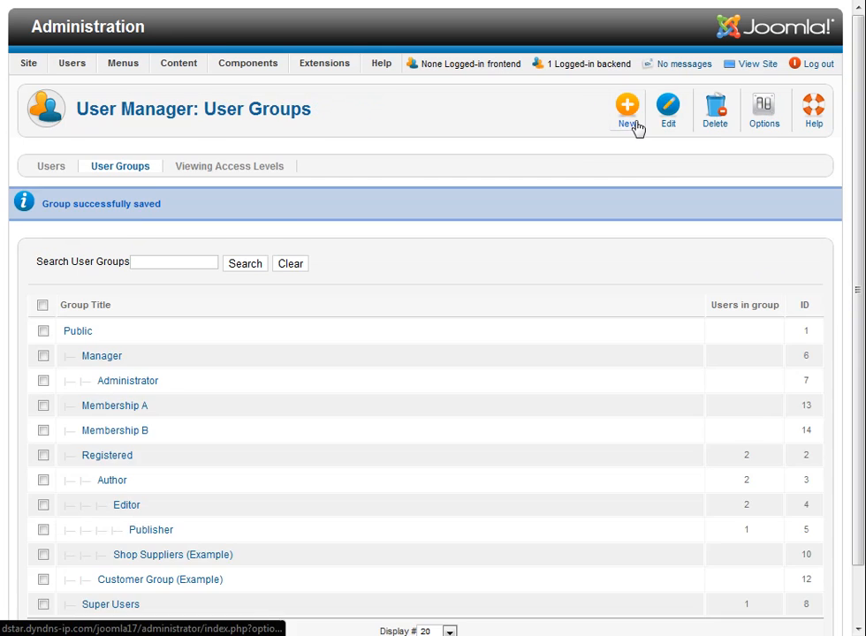
{"action": "scroll", "scroll_direction": "down", "scroll_amount": 3}
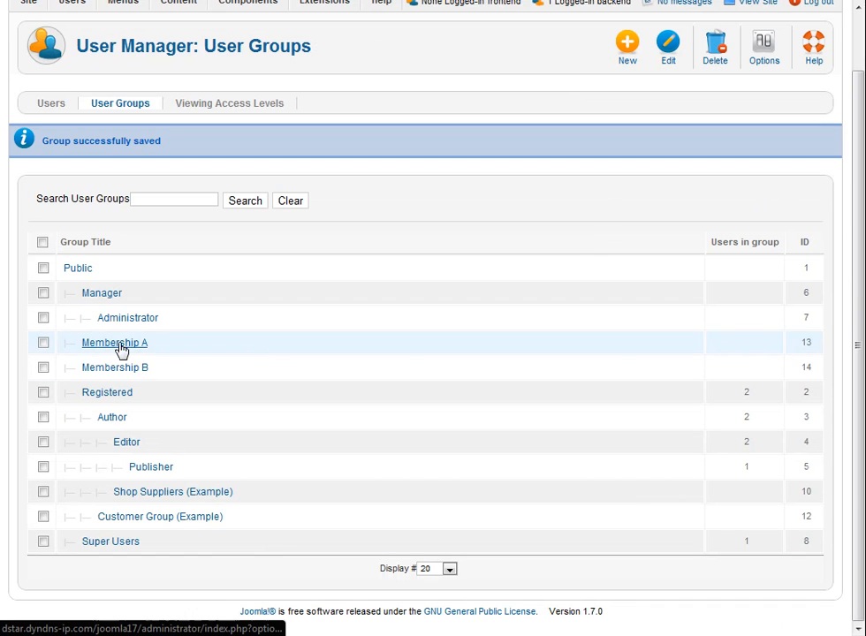
{"action": "mouse_move", "coordinate": [127, 381]}
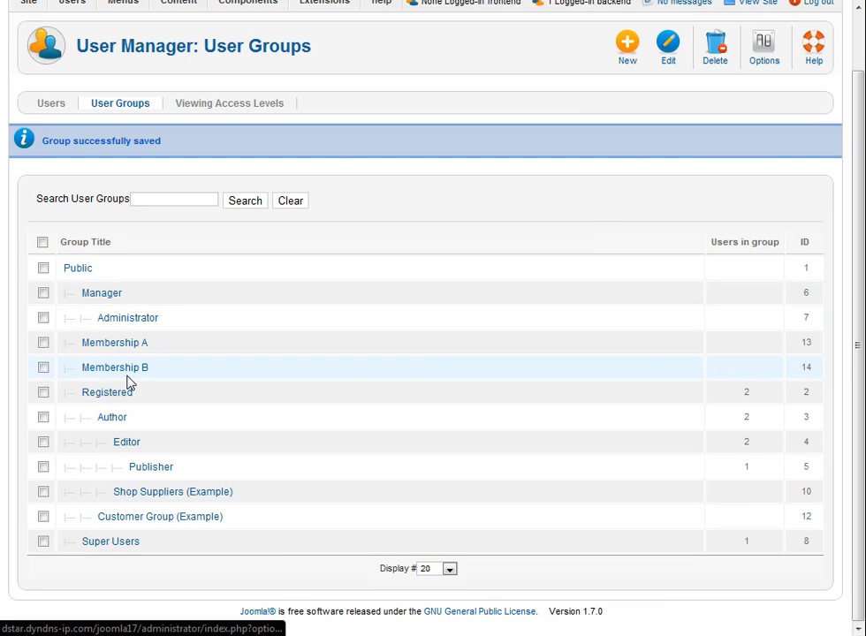
{"action": "mouse_move", "coordinate": [338, 175]}
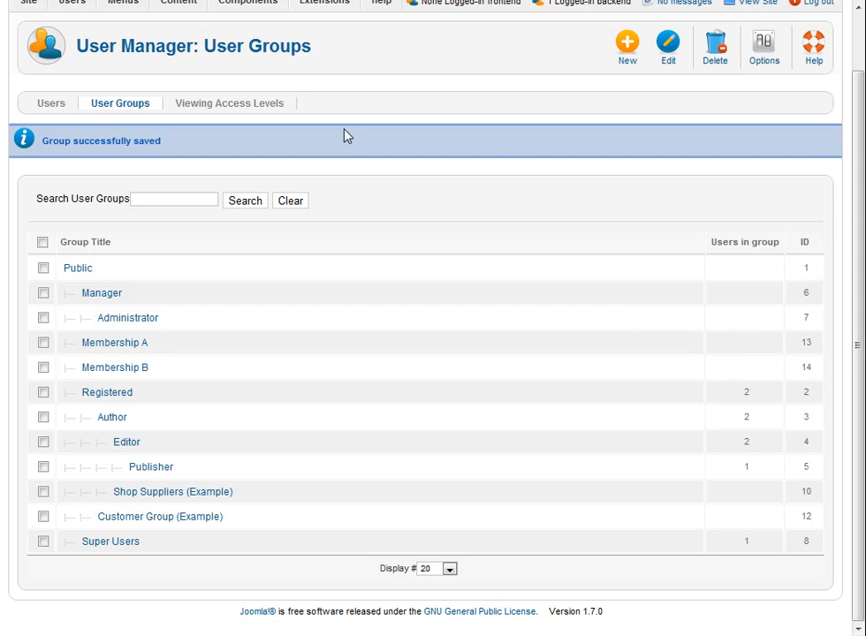
{"action": "mouse_move", "coordinate": [229, 104]}
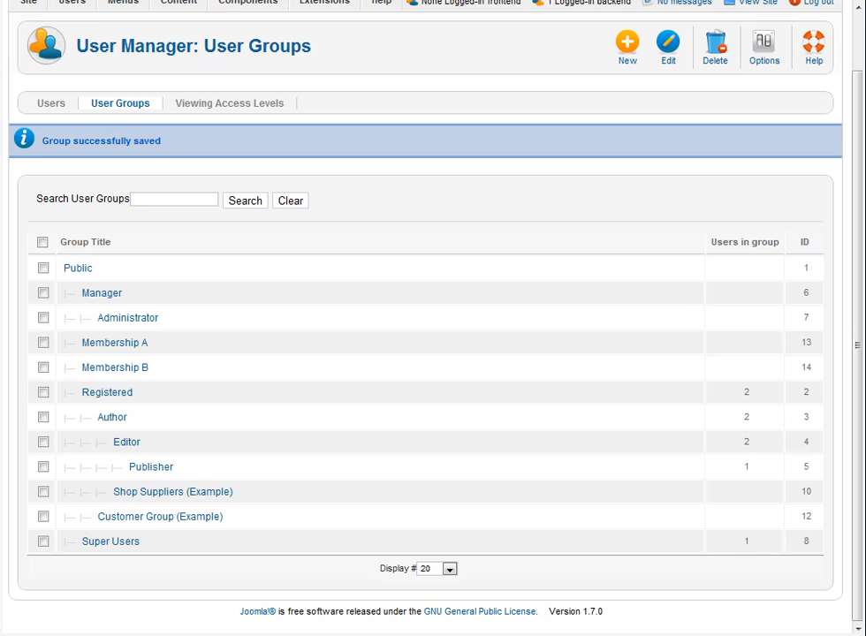
{"action": "mouse_move", "coordinate": [106, 593]}
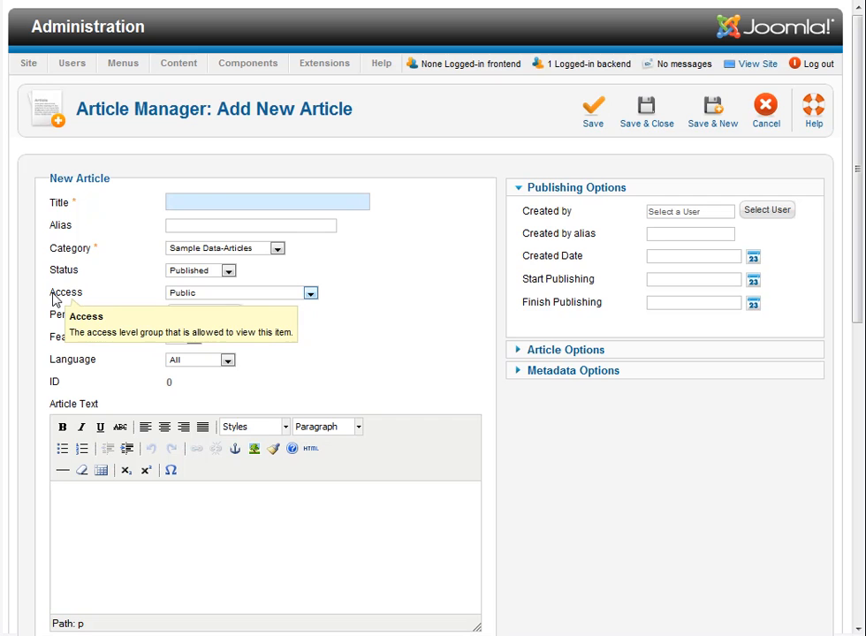
{"action": "mouse_move", "coordinate": [195, 303]}
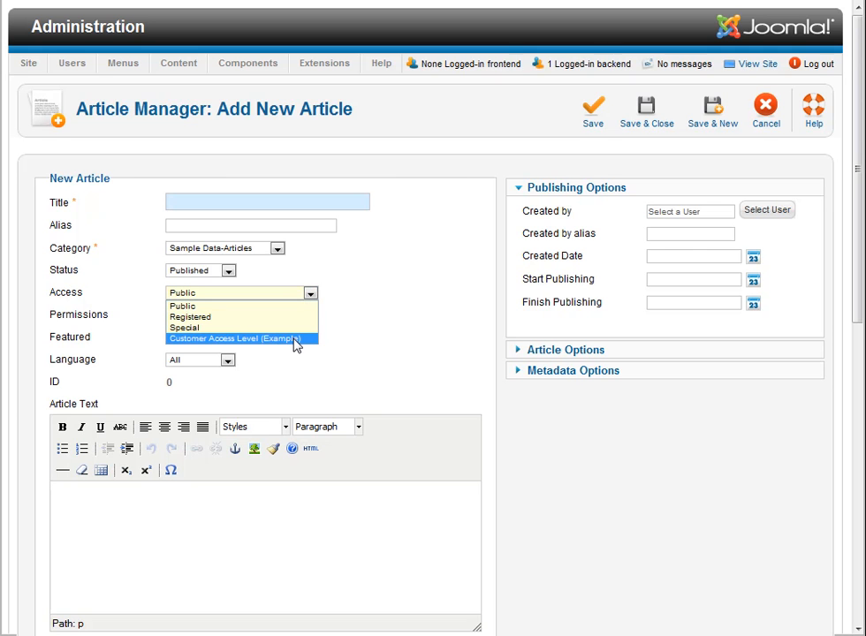
{"action": "mouse_move", "coordinate": [377, 327]}
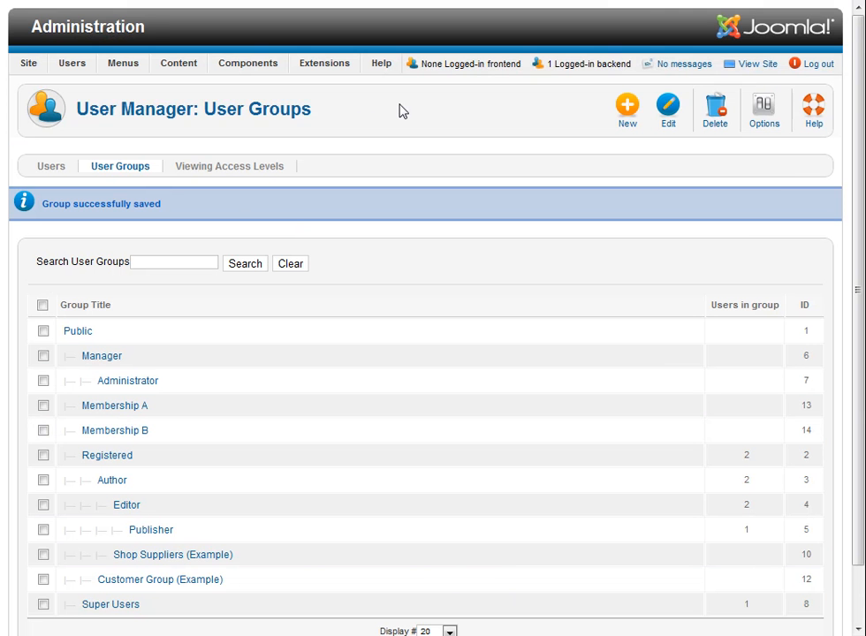
- Start a new viewing access level from Users > Access Levels
{"action": "left_click", "coordinate": [72, 63]}
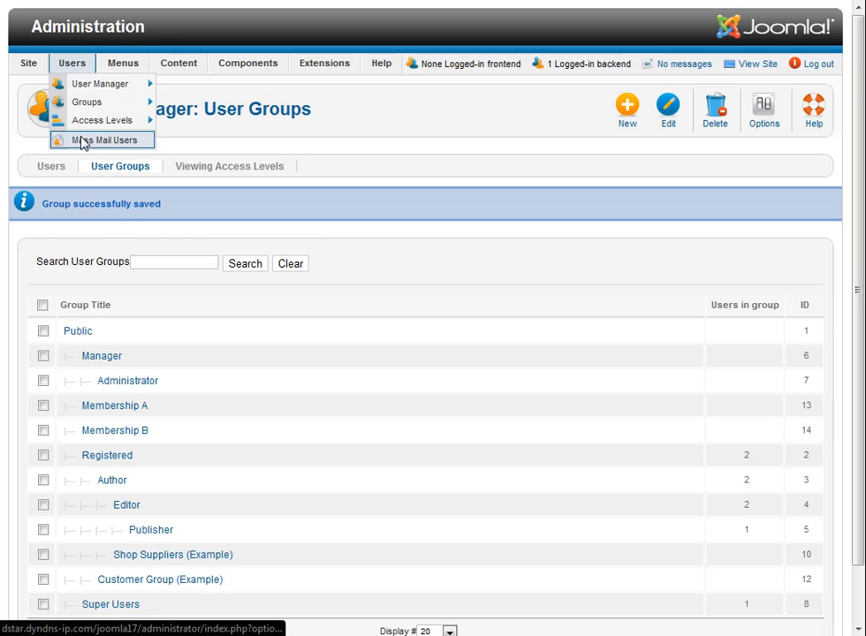
{"action": "mouse_move", "coordinate": [101, 120]}
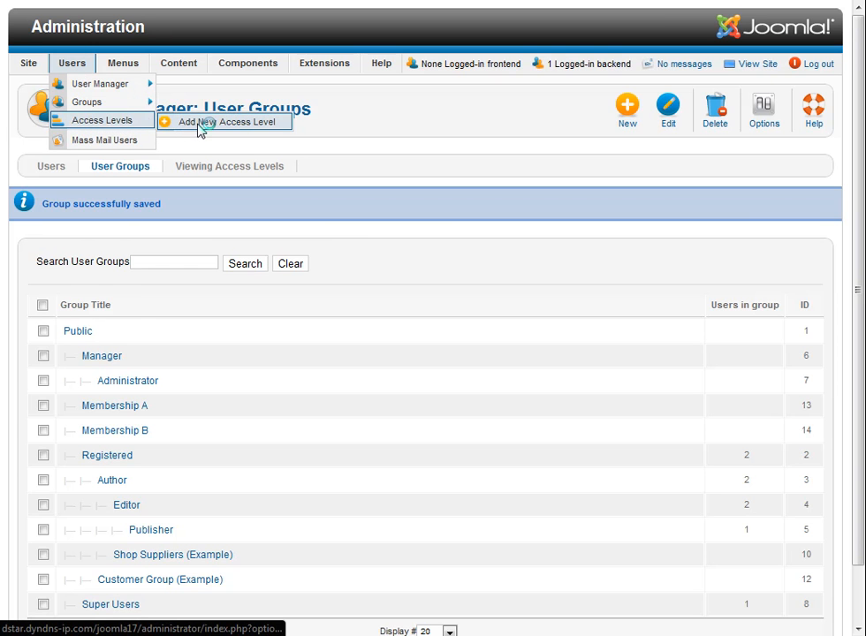
{"action": "left_click", "coordinate": [224, 122]}
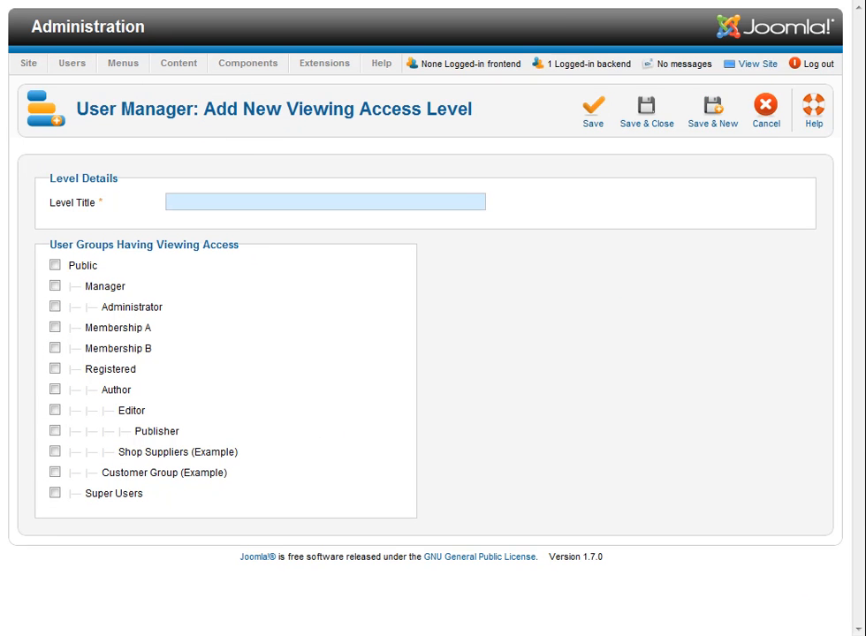
{"action": "mouse_move", "coordinate": [225, 133]}
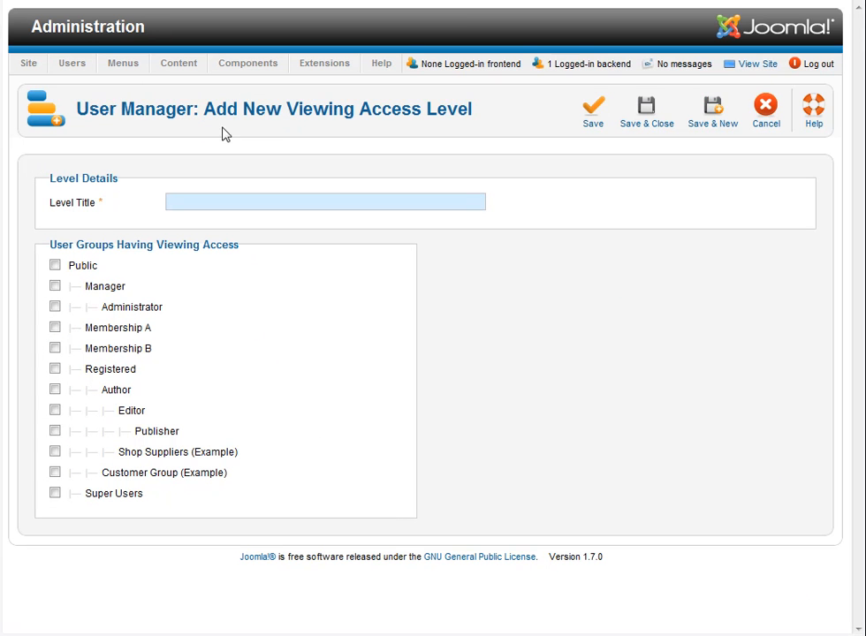
- Save 'Membership A Access' granting the Membership A group, then begin another level
{"action": "right_click", "coordinate": [205, 206]}
{"action": "type", "text": "Membership A Access"}
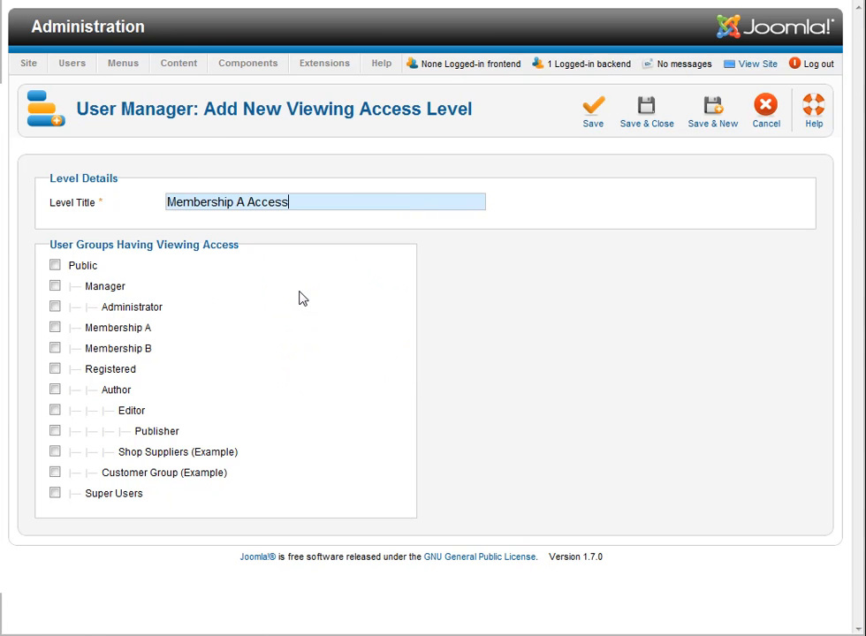
{"action": "left_click", "coordinate": [54, 327]}
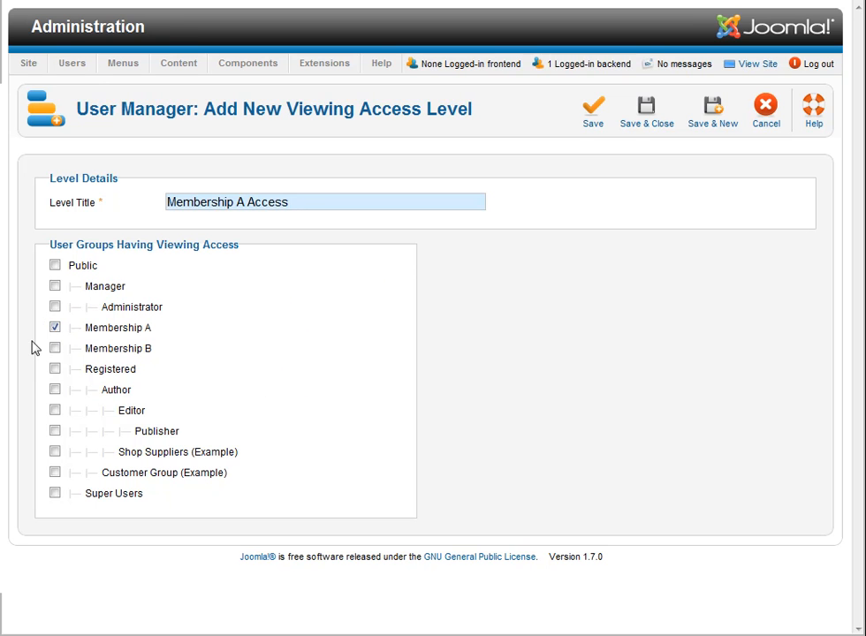
{"action": "left_click", "coordinate": [167, 201]}
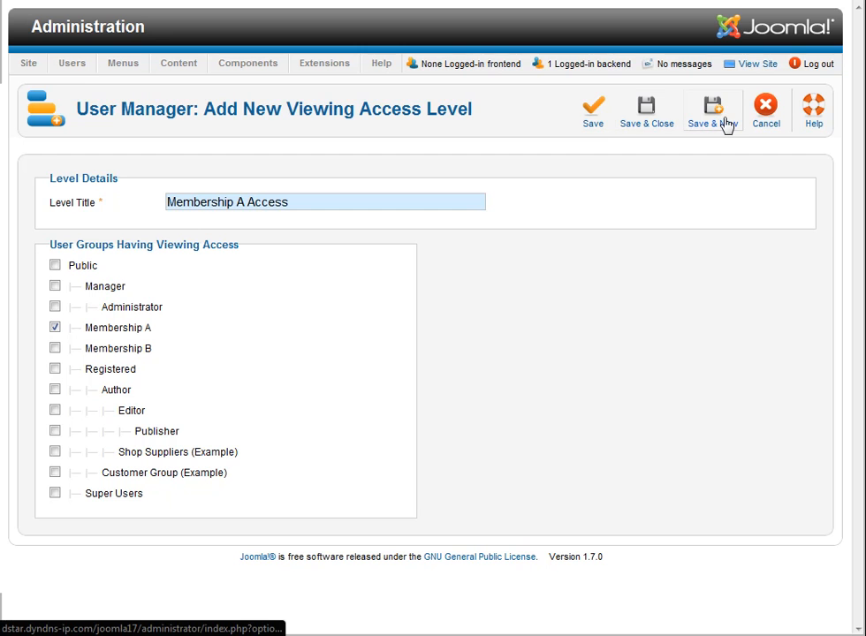
{"action": "left_click", "coordinate": [713, 106]}
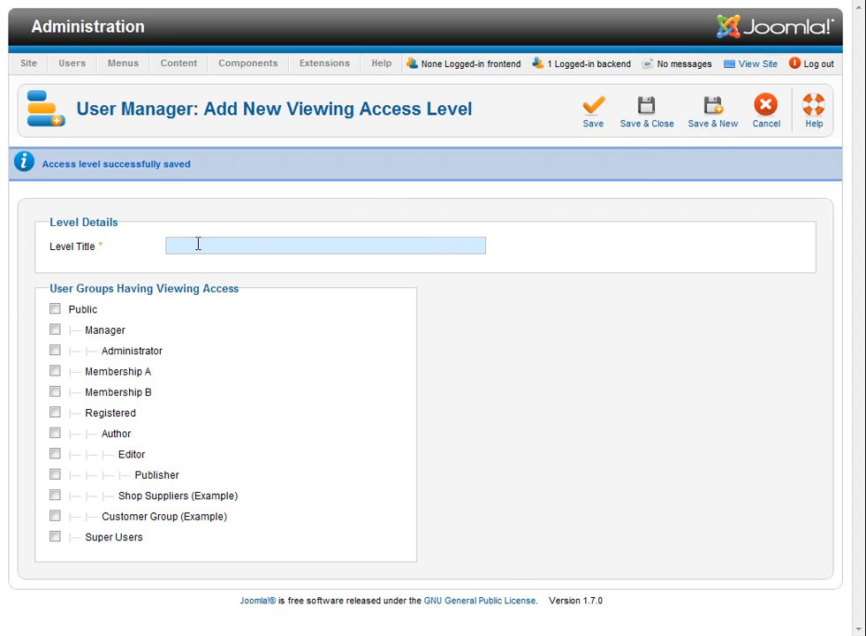
- Save 'Membership B Access' granting the Membership B group, and close
{"action": "type", "text": "Membership A Access"}
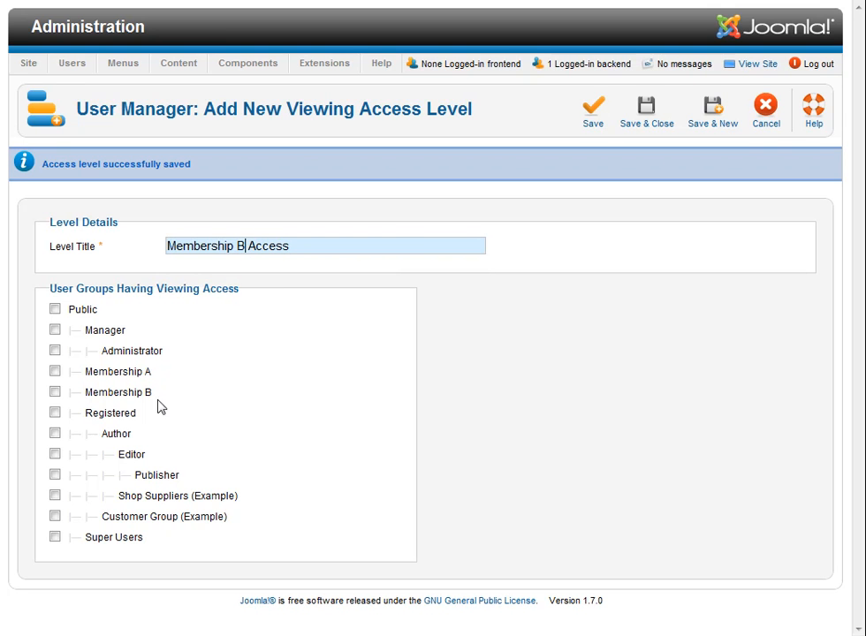
{"action": "left_click", "coordinate": [55, 392]}
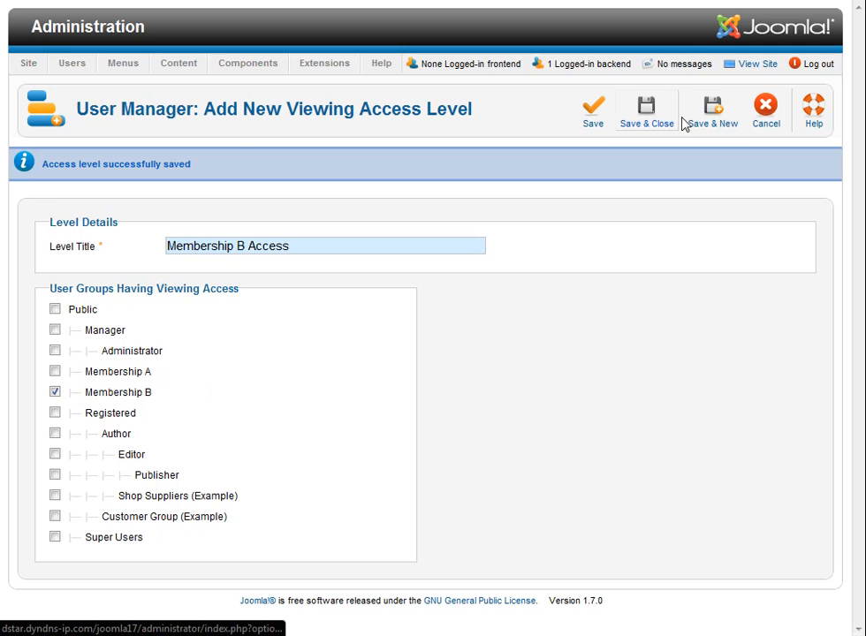
{"action": "left_click", "coordinate": [646, 110]}
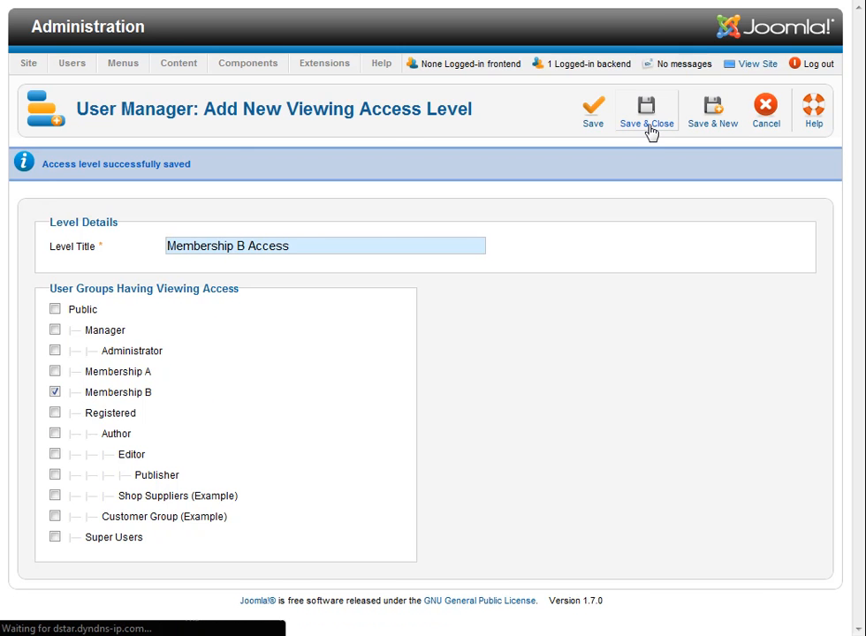
{"action": "left_click", "coordinate": [646, 110]}
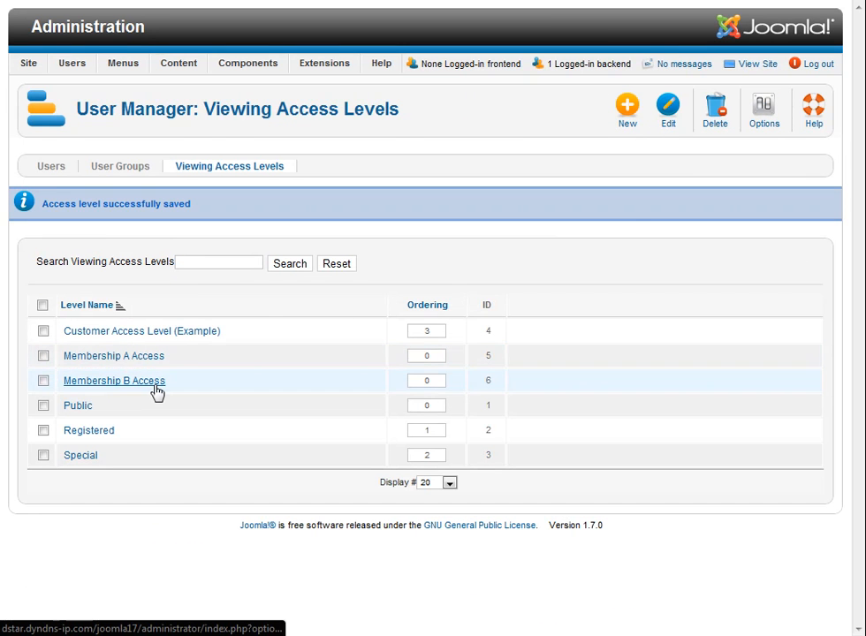
{"action": "mouse_move", "coordinate": [177, 343]}
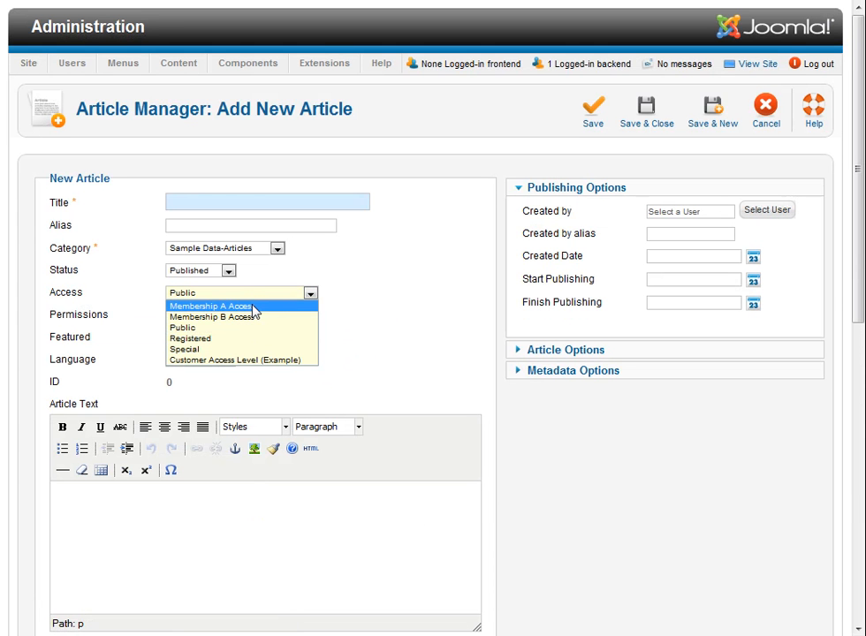
{"action": "mouse_move", "coordinate": [261, 316]}
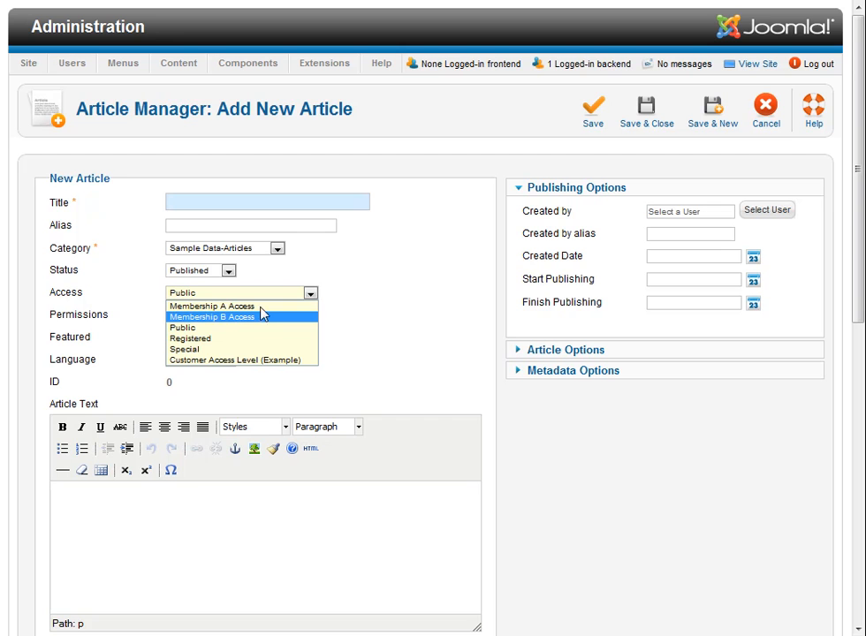
- Set a new article's access to Membership A Access, then go to Nice Memberships
{"action": "left_click", "coordinate": [211, 306]}
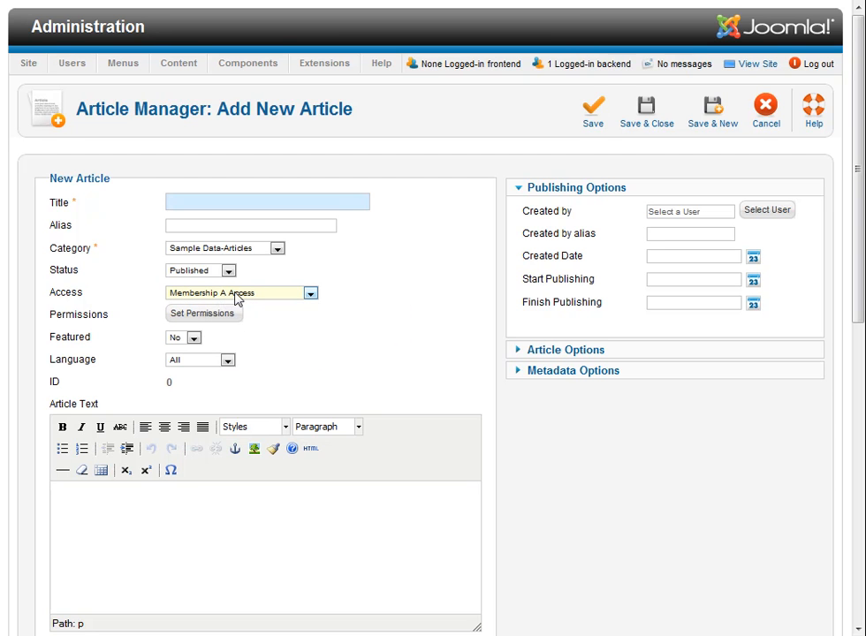
{"action": "mouse_move", "coordinate": [260, 302]}
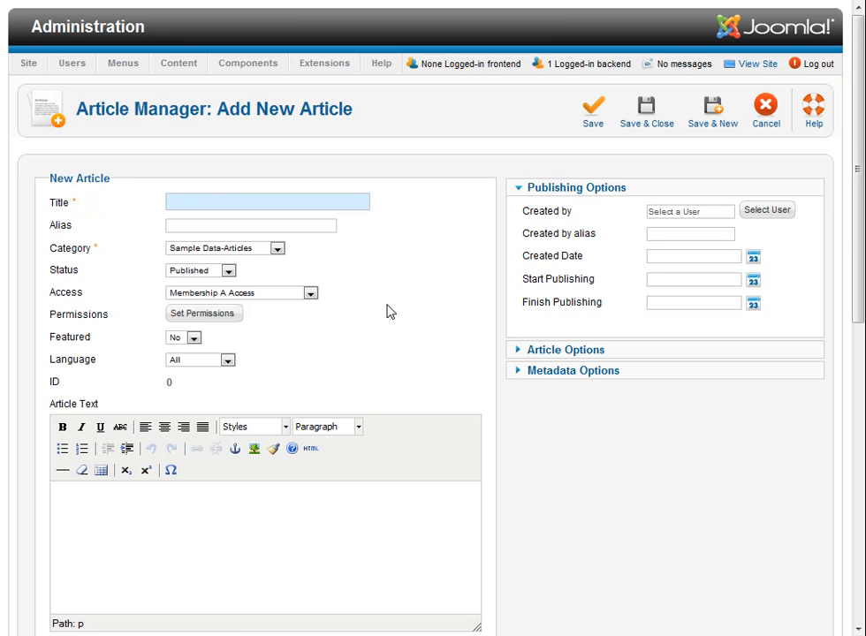
{"action": "mouse_move", "coordinate": [372, 502]}
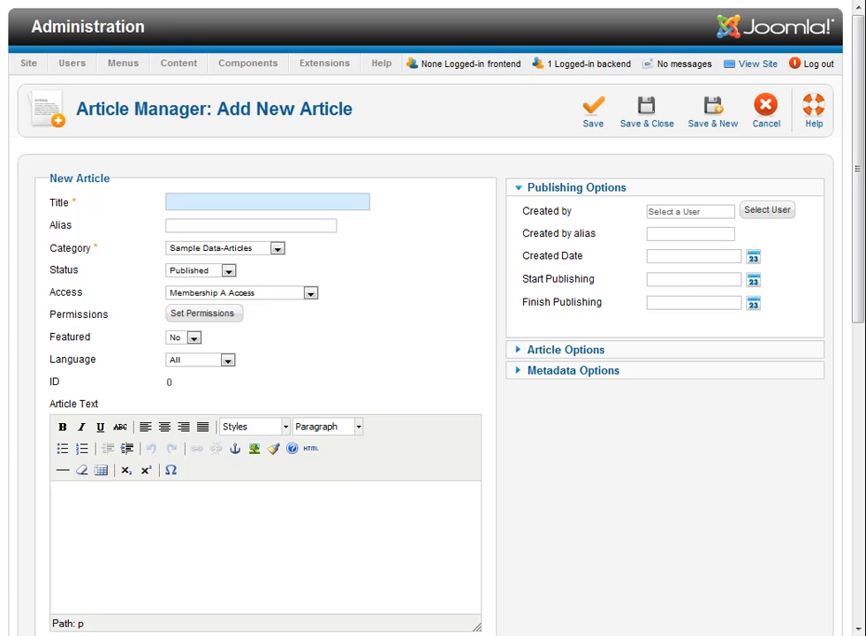
{"action": "left_click", "coordinate": [267, 201]}
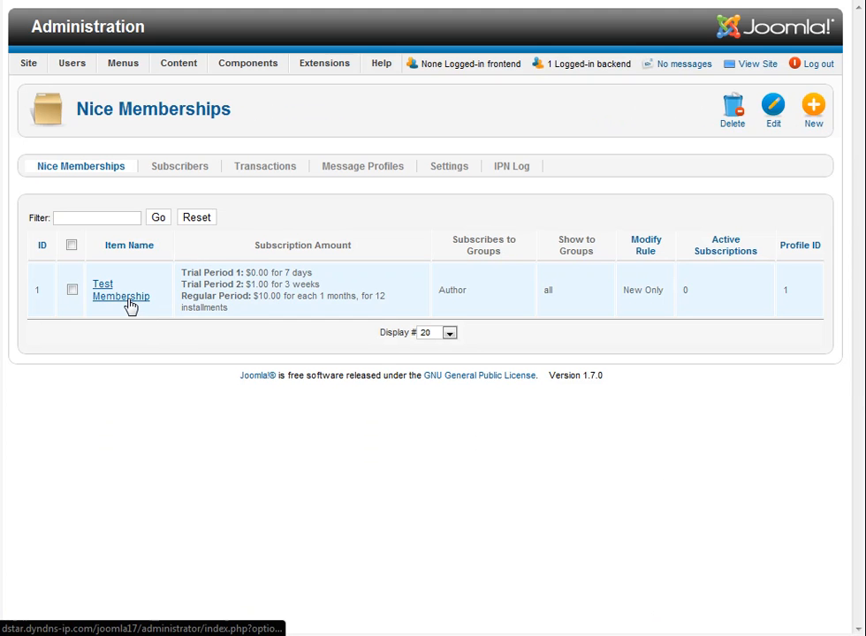
- Change Test Membership's subscribed group from Author to Membership A
{"action": "left_click", "coordinate": [120, 290]}
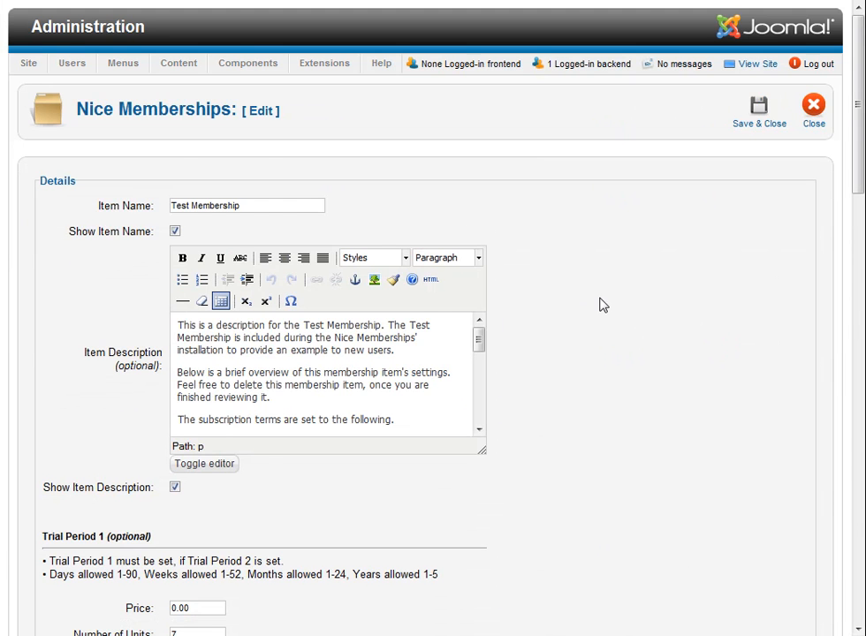
{"action": "scroll", "scroll_direction": "down", "scroll_amount": 3}
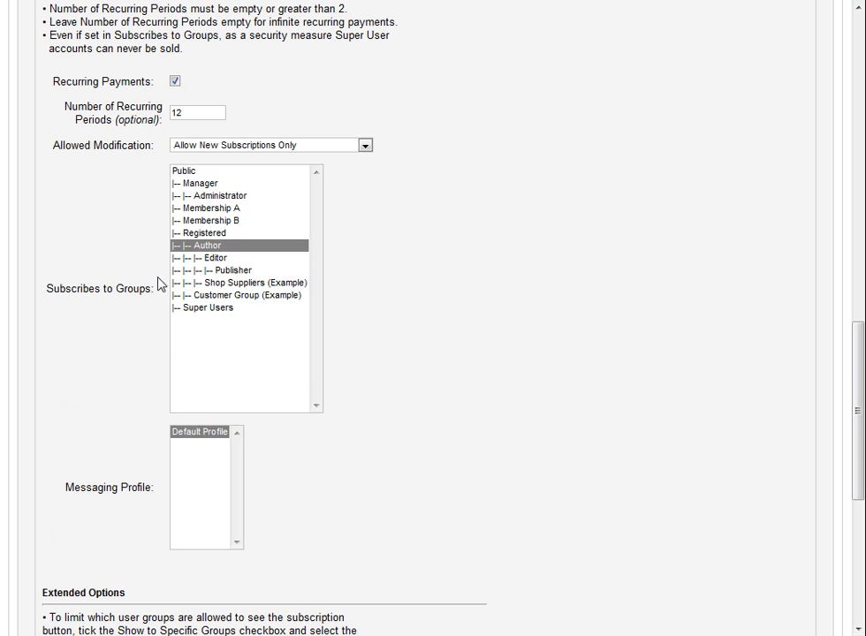
{"action": "left_click", "coordinate": [213, 208]}
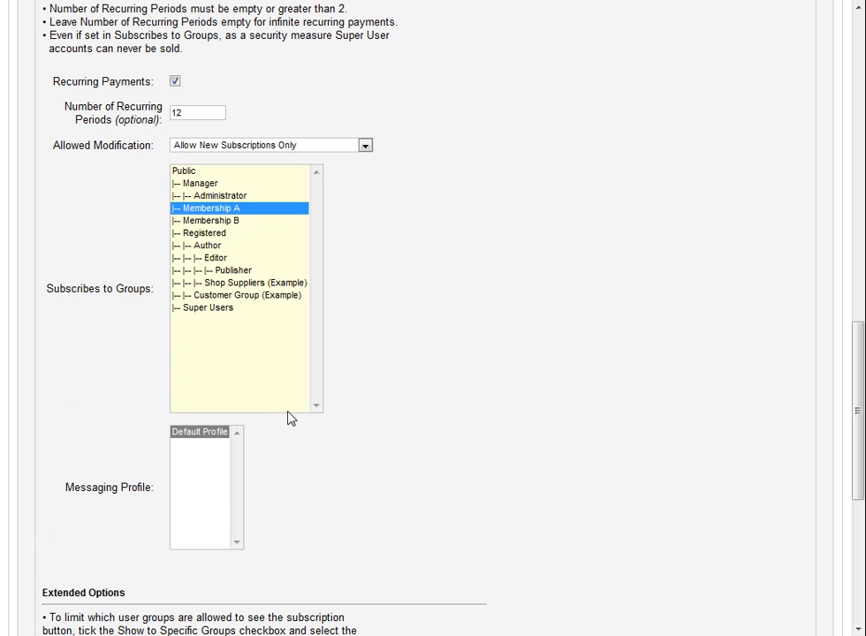
{"action": "scroll", "scroll_direction": "down", "scroll_amount": 3}
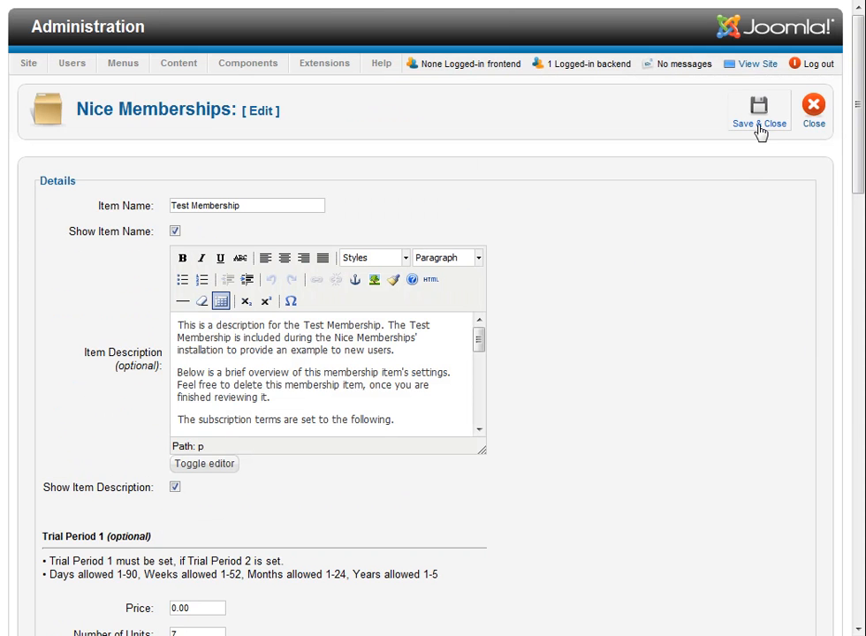
- Save Test Membership and confirm the list shows Membership A
{"action": "left_click", "coordinate": [758, 109]}
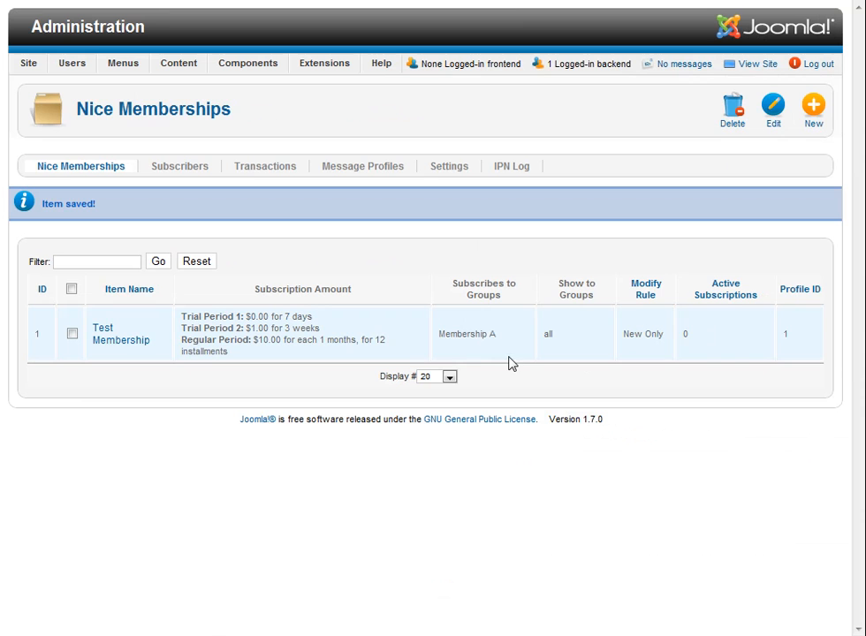
{"action": "double_click", "coordinate": [468, 334]}
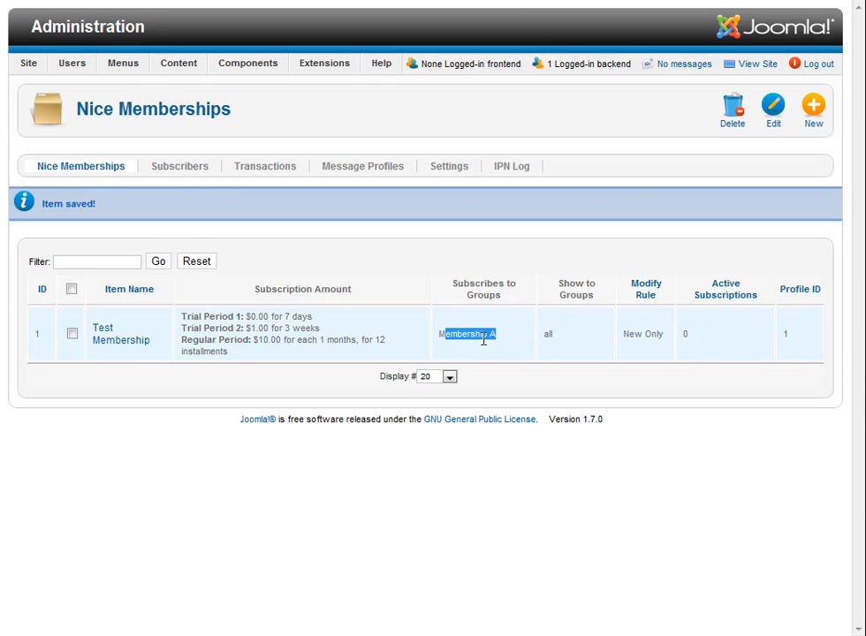